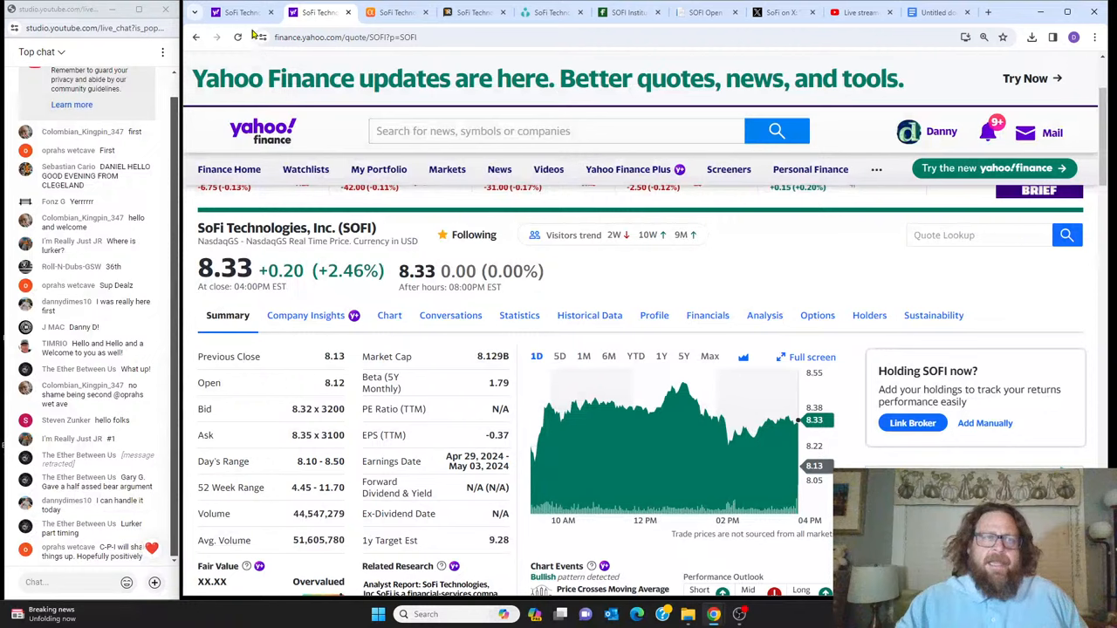
pyautogui.moveTo(244, 13)
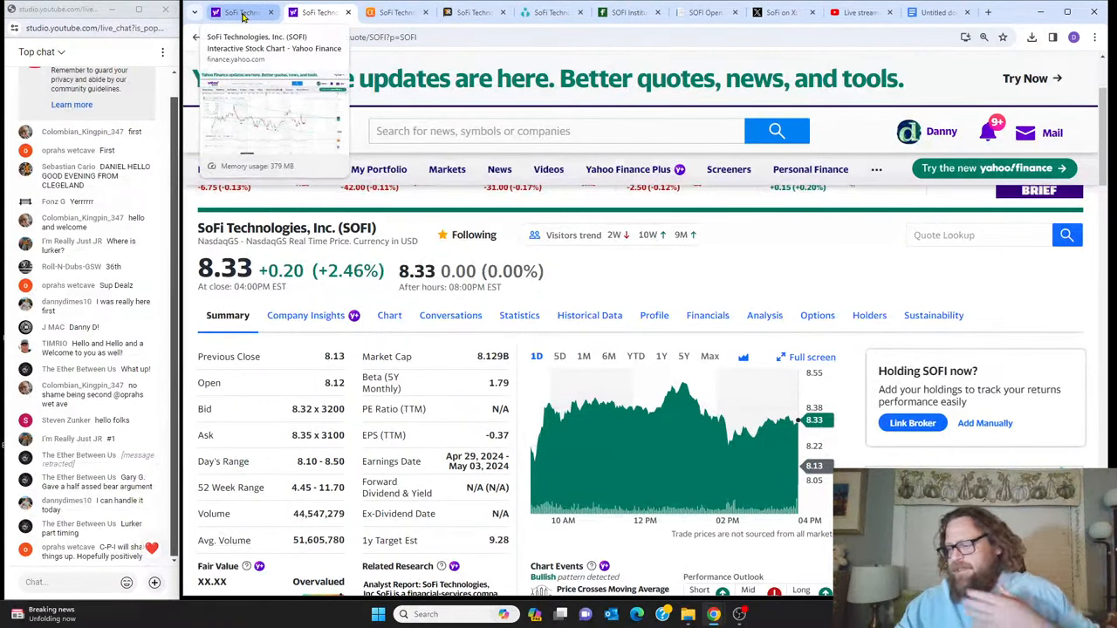
# - Switch to SoFi's 1Y interactive candlestick chart with drawn trendlines, MACD and RSI
pyautogui.click(389, 314)
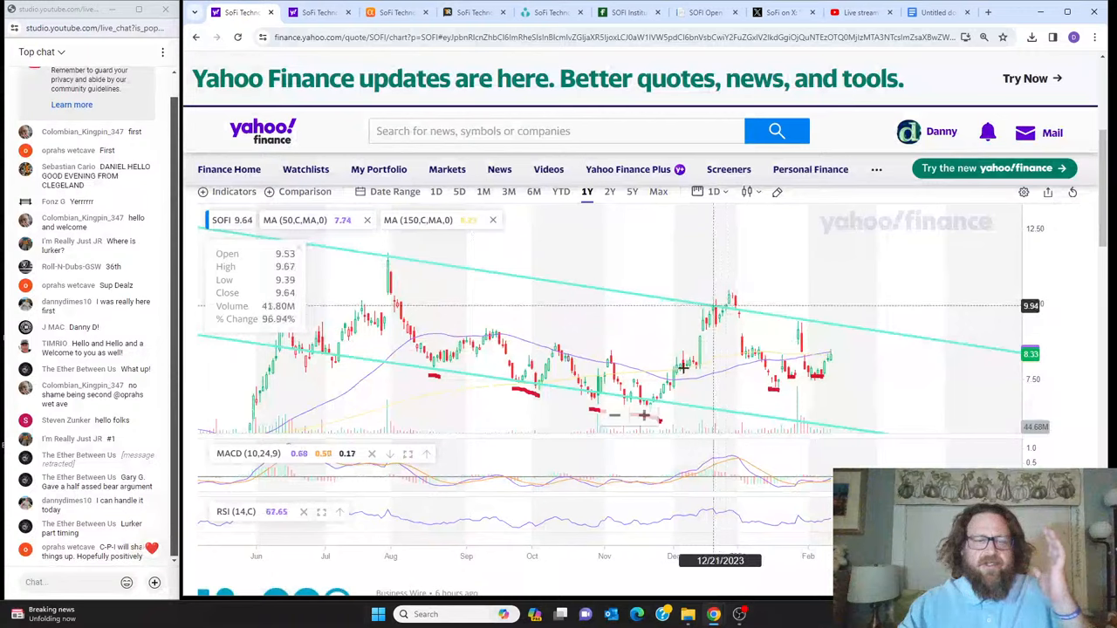
pyautogui.moveTo(674, 314)
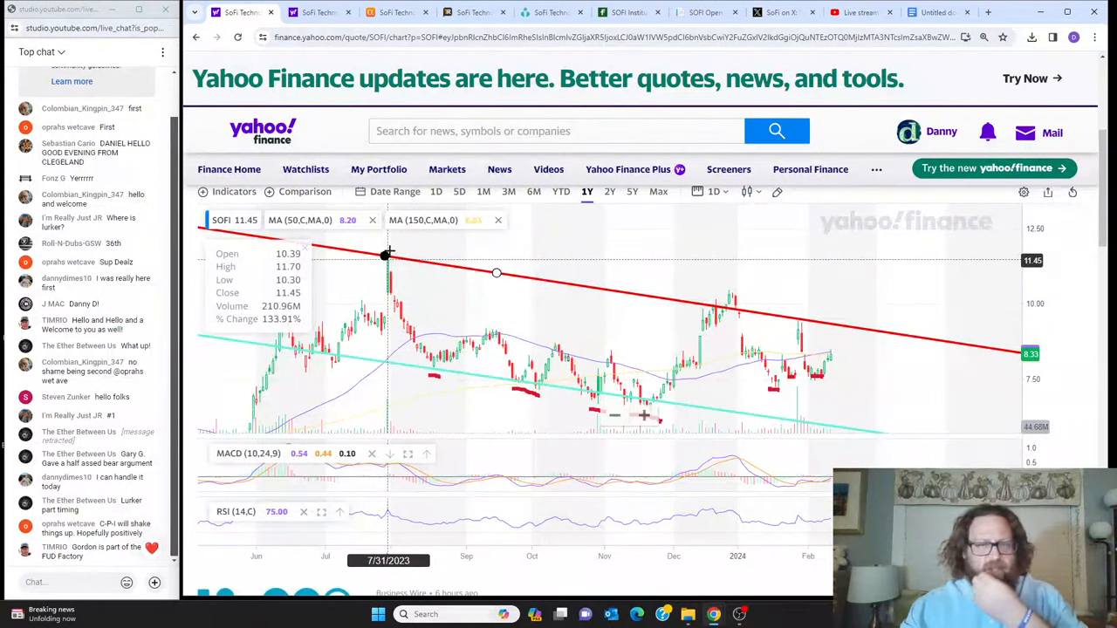
pyautogui.moveTo(726, 303)
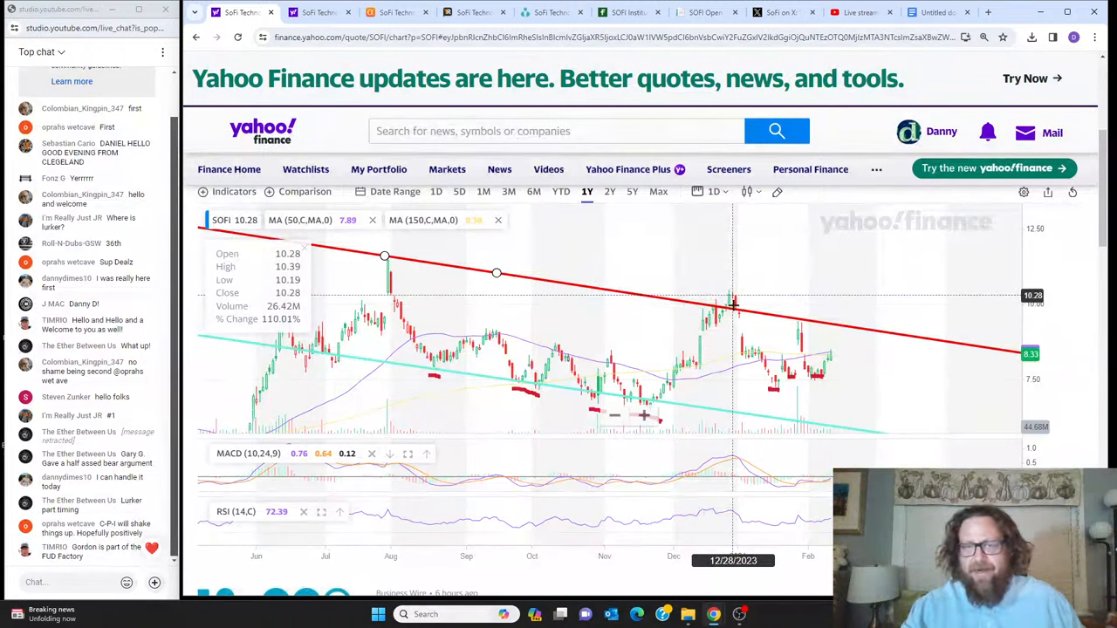
pyautogui.moveTo(735, 304)
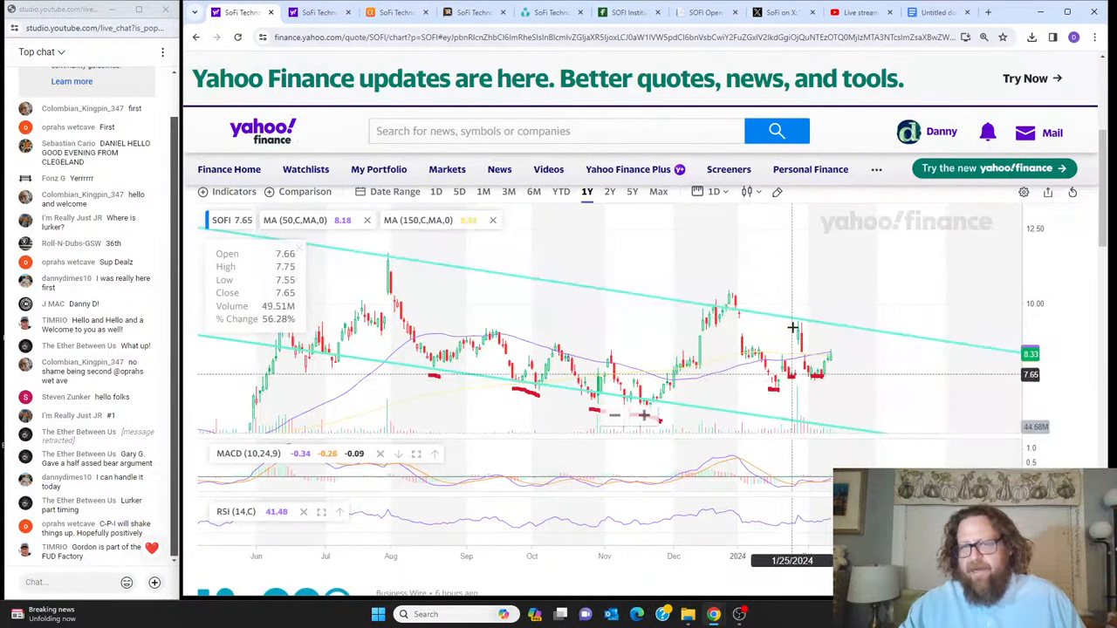
pyautogui.moveTo(800, 330)
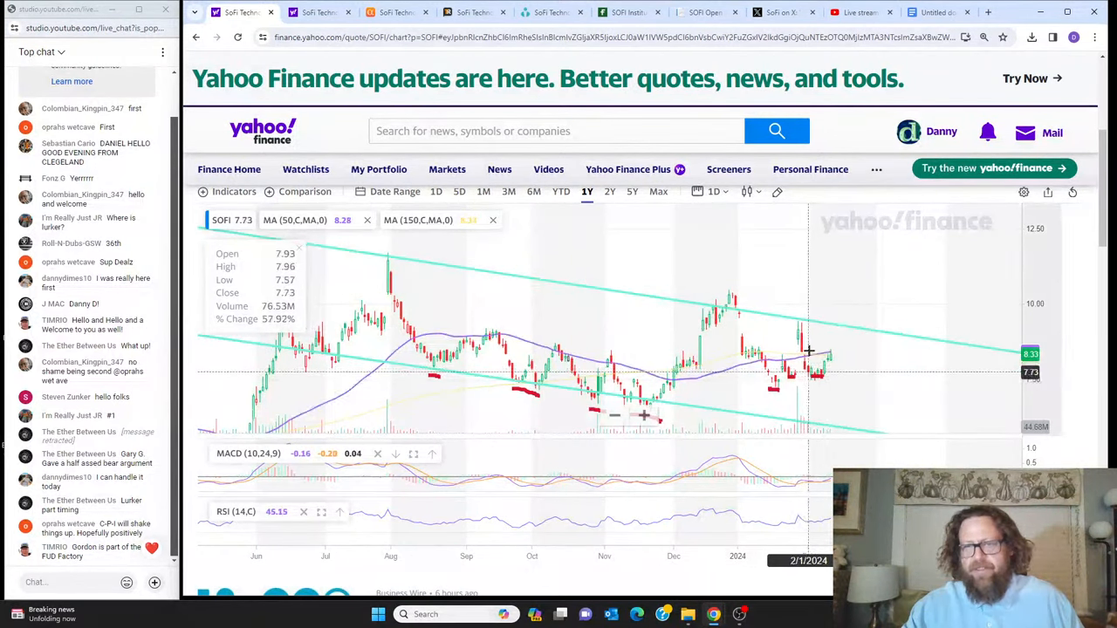
pyautogui.moveTo(802, 396)
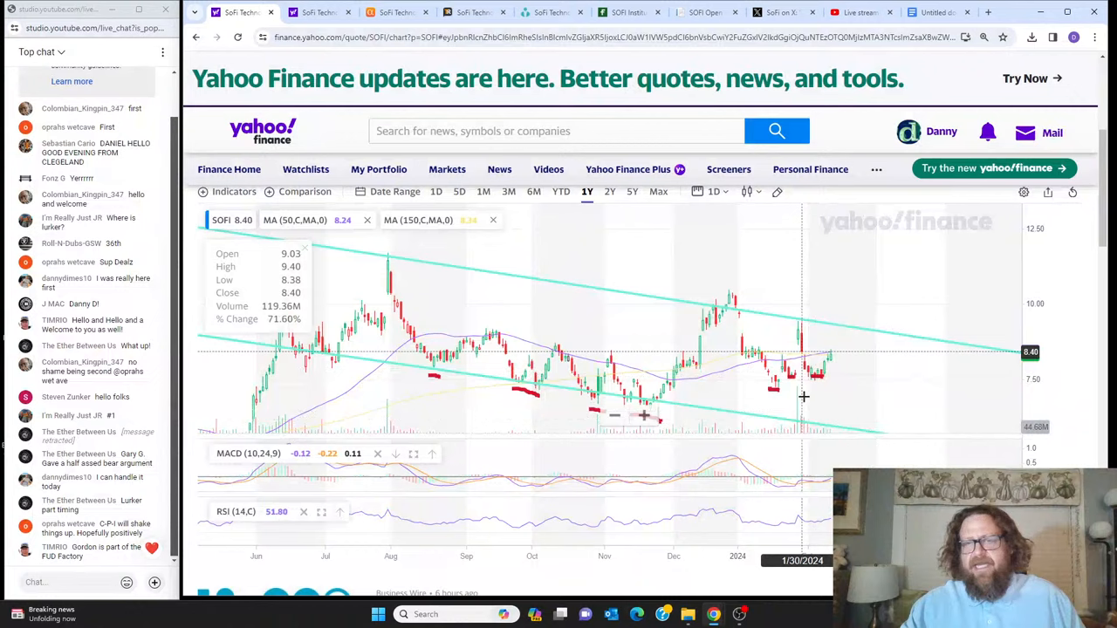
pyautogui.moveTo(702, 347)
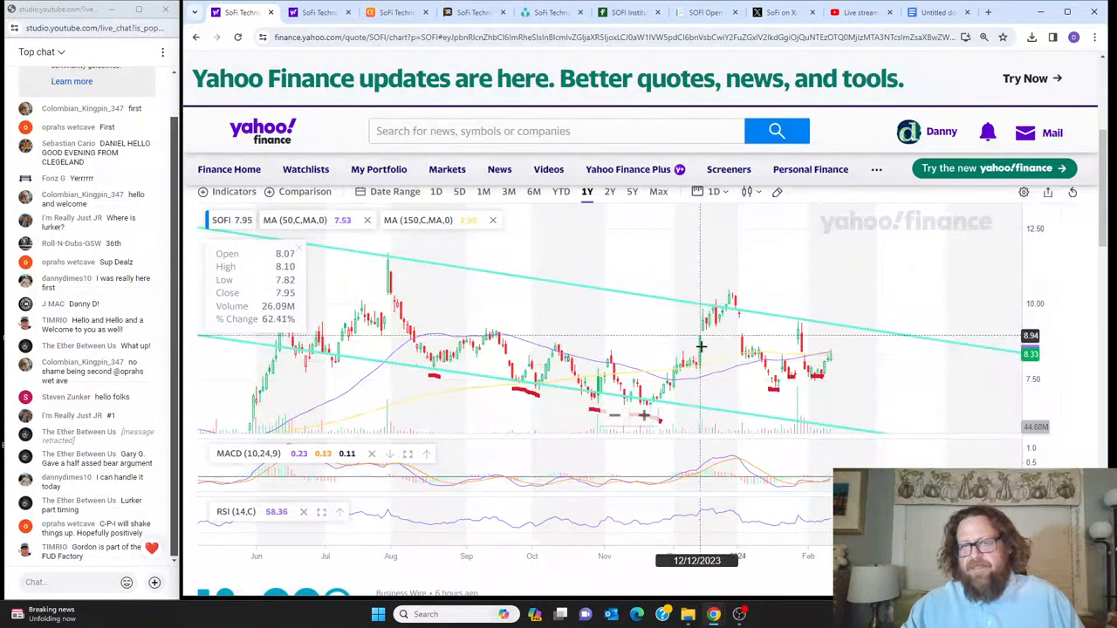
pyautogui.moveTo(380, 269)
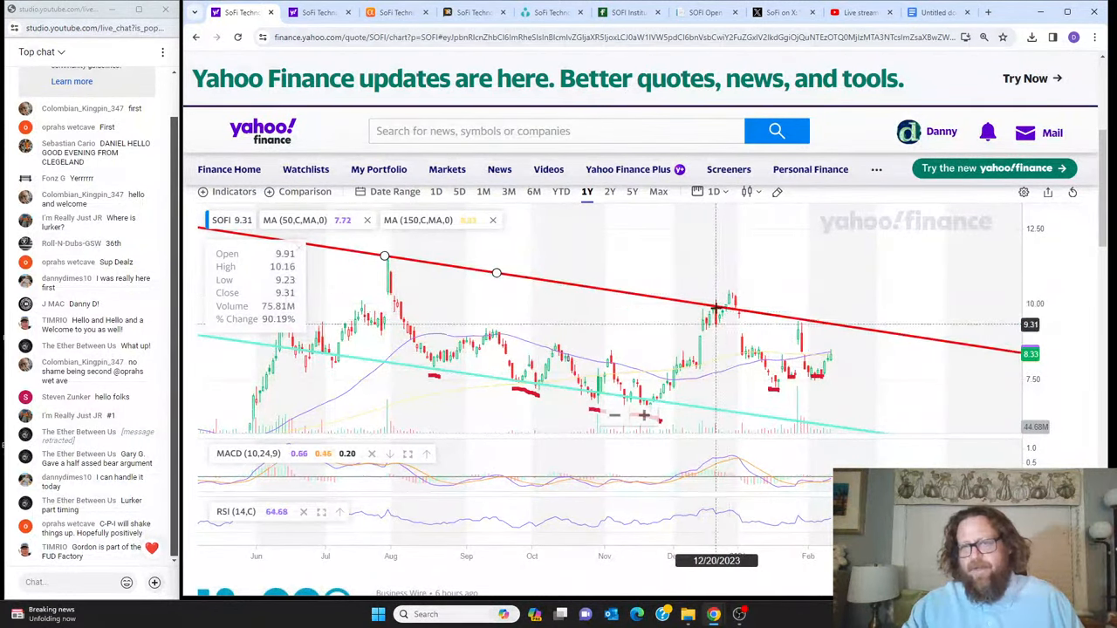
pyautogui.moveTo(726, 311)
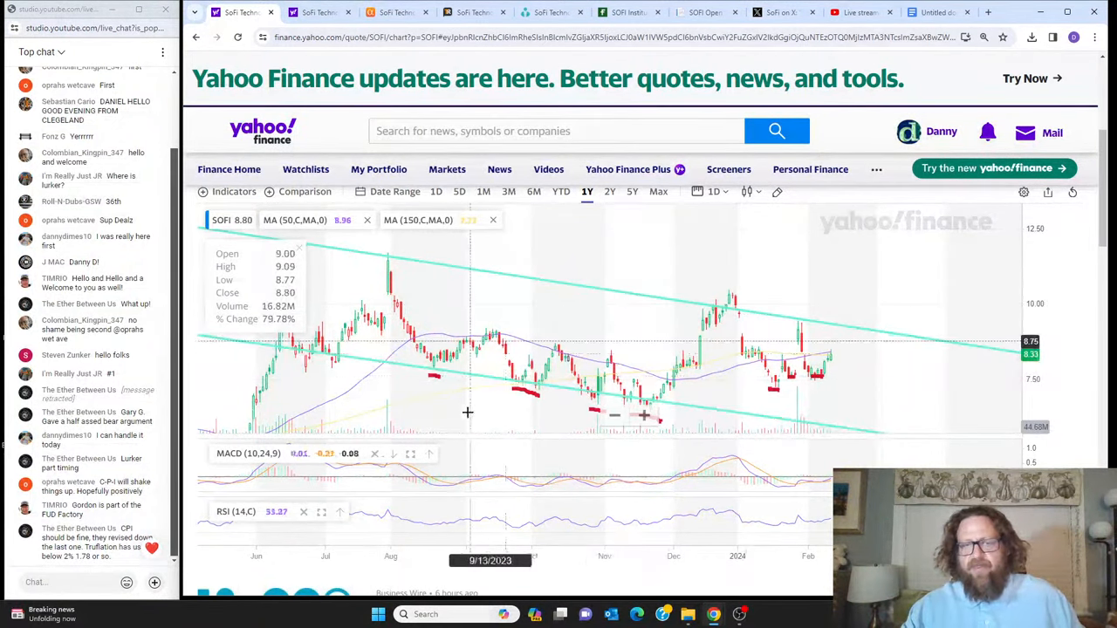
pyautogui.moveTo(852, 233)
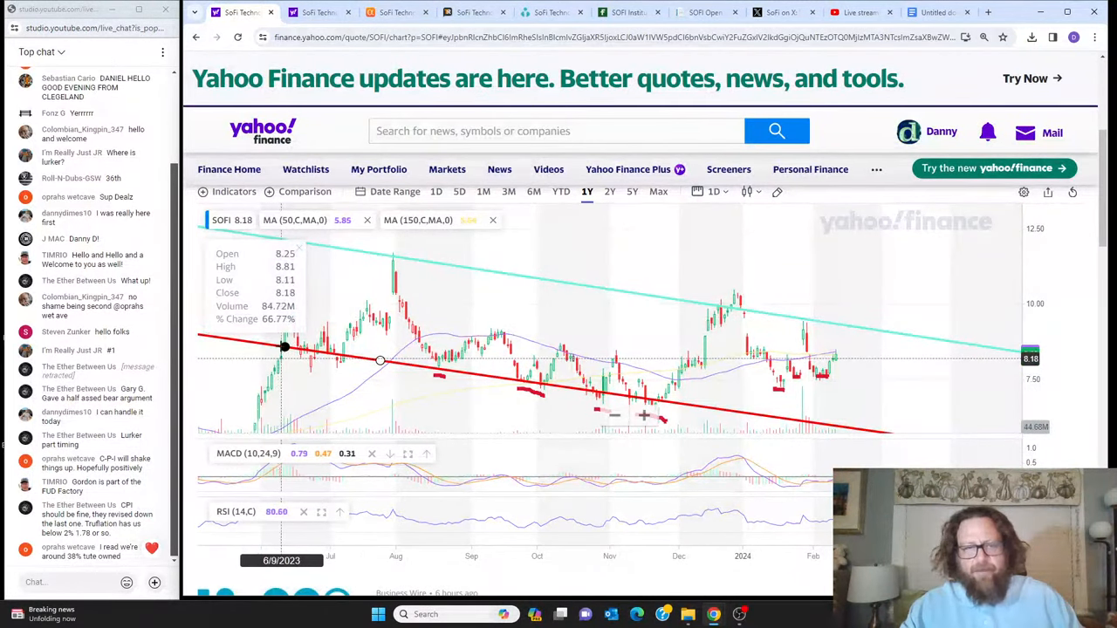
pyautogui.moveTo(321, 357)
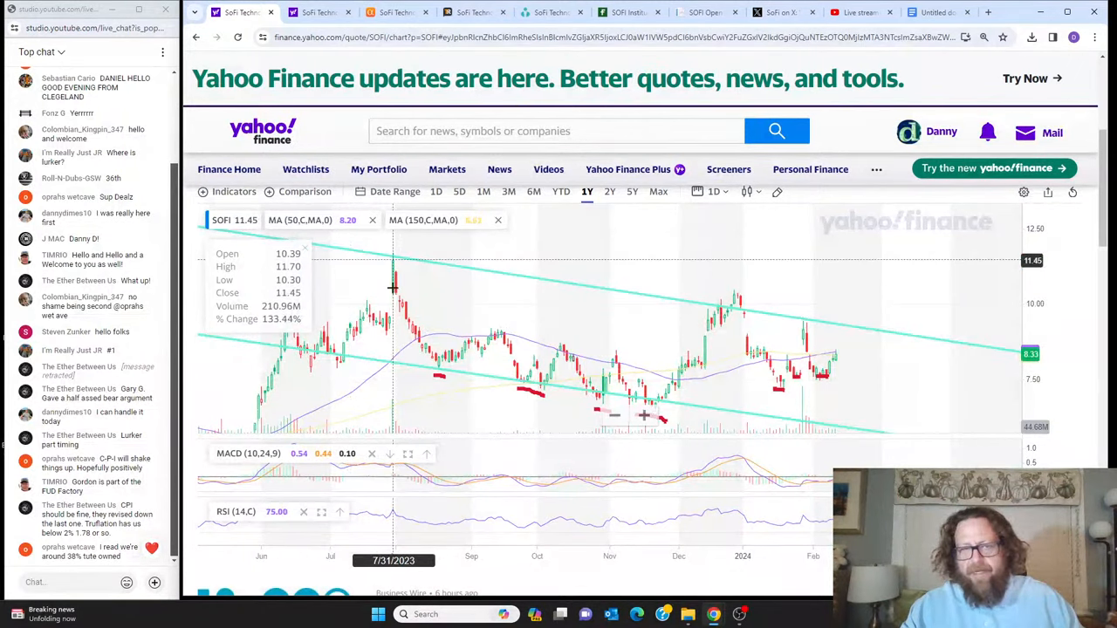
pyautogui.moveTo(515, 387)
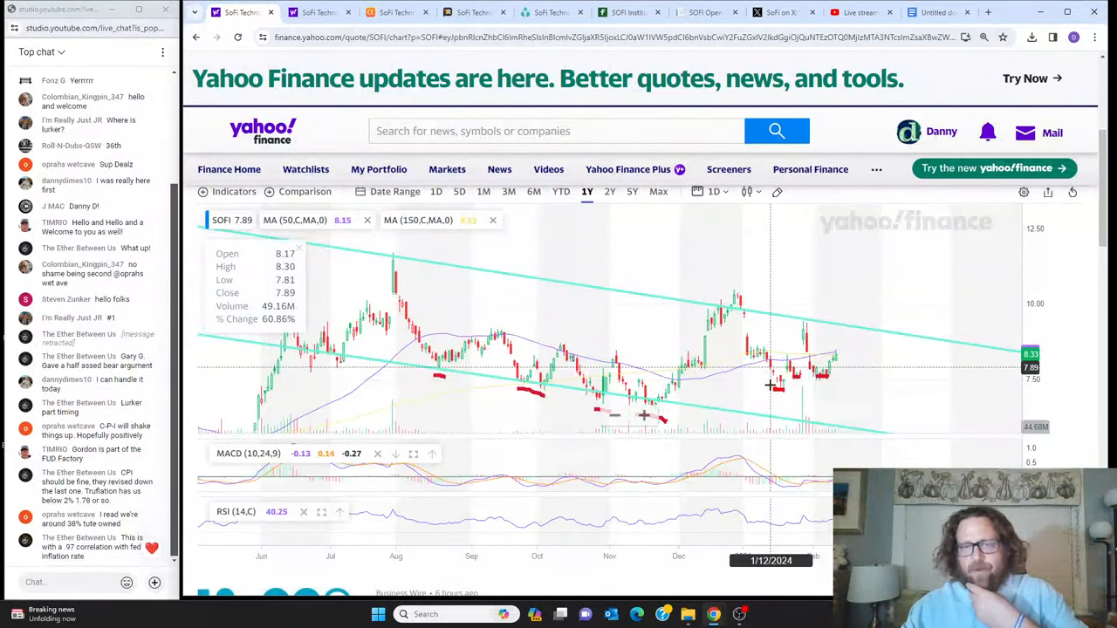
pyautogui.moveTo(792, 375)
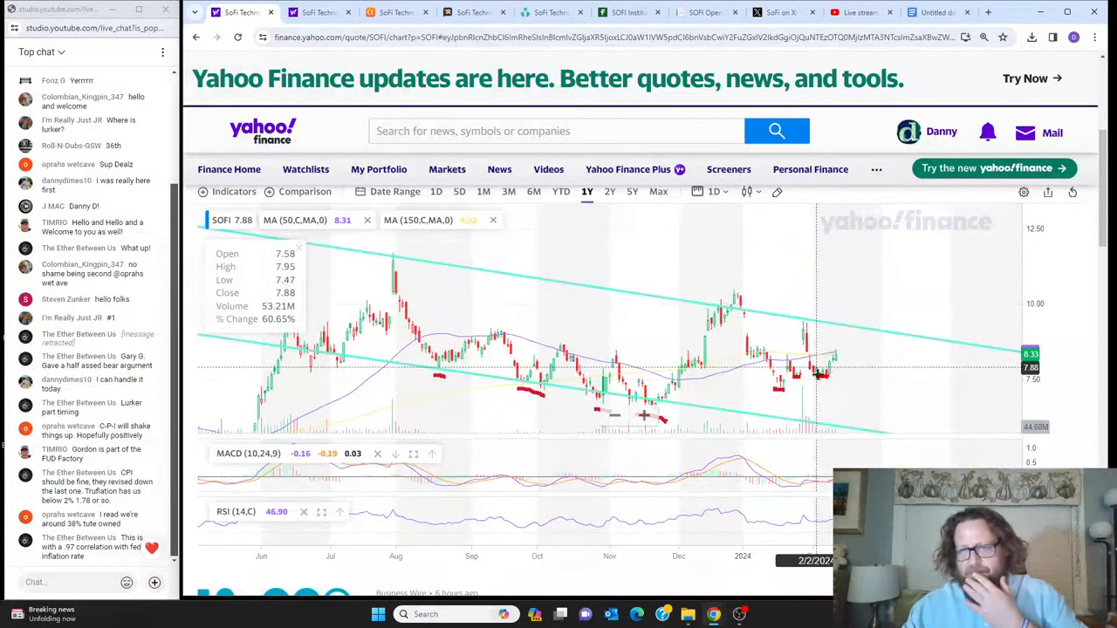
pyautogui.moveTo(854, 314)
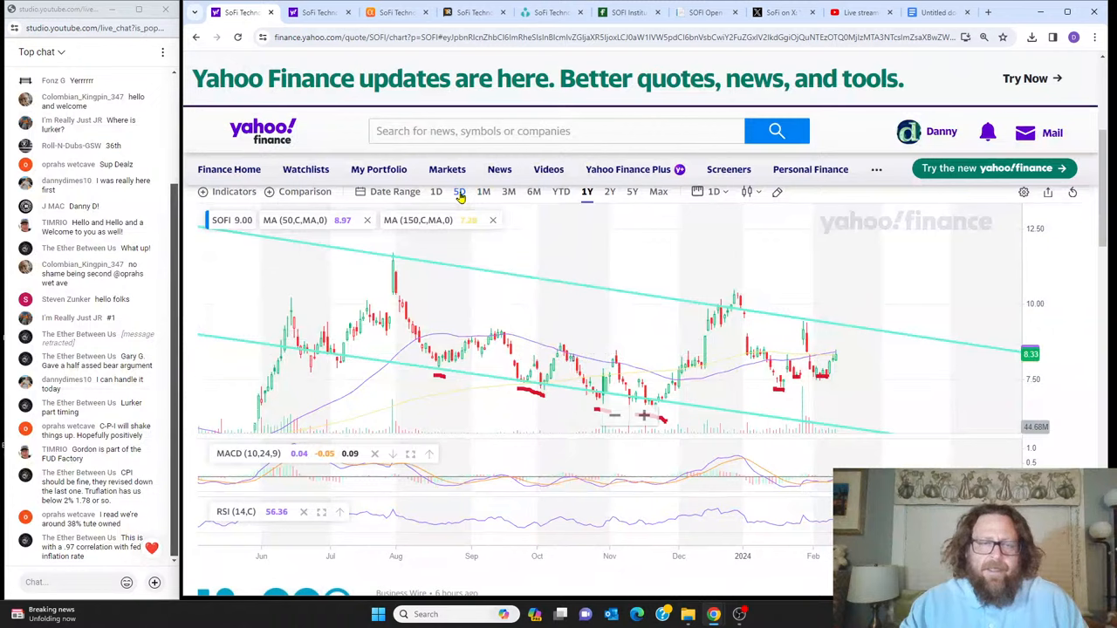
# - Limit SoFi's chart to the last 5 days at five-minute intervals, showing the support line
pyautogui.click(459, 190)
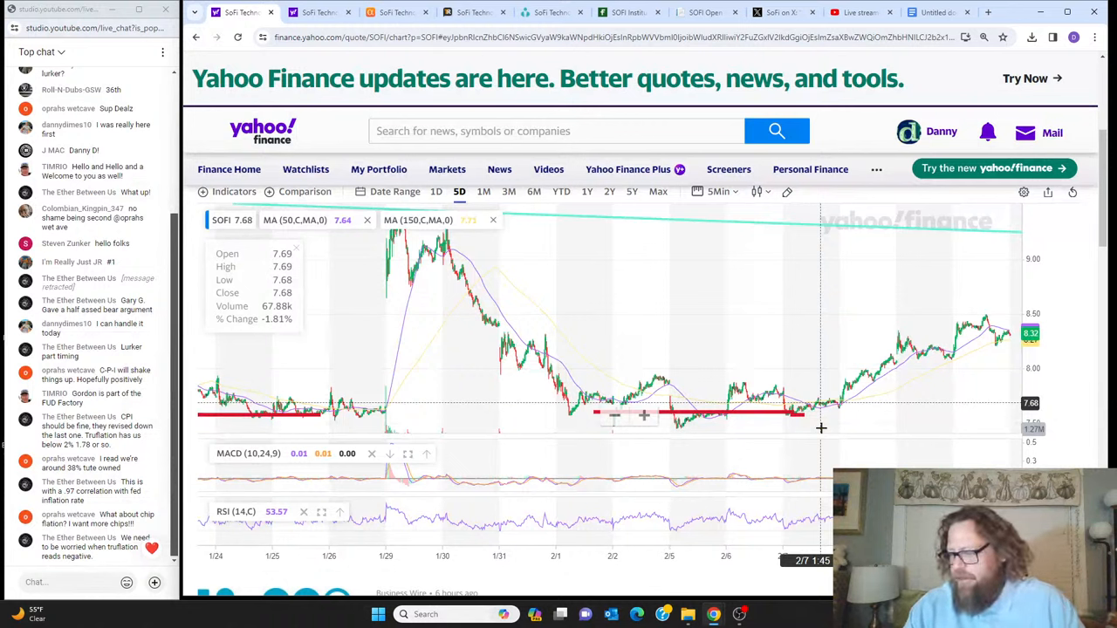
pyautogui.scroll(-3)
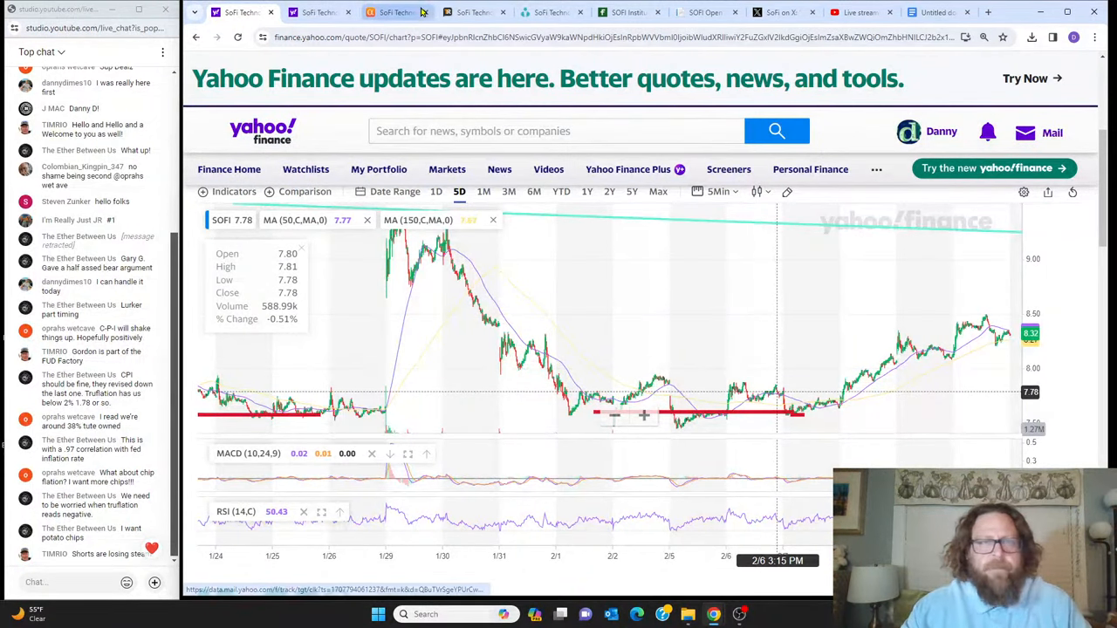
# - Switch to the Ortex Nasdaq:SOFI Shorts page for short interest data
pyautogui.click(628, 12)
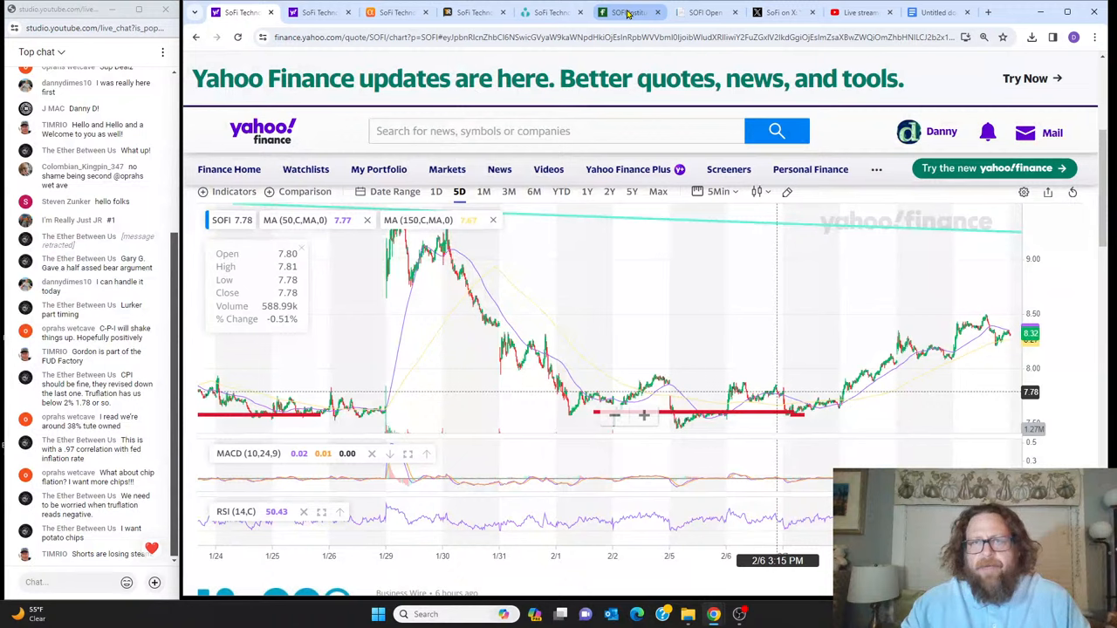
pyautogui.moveTo(628, 12)
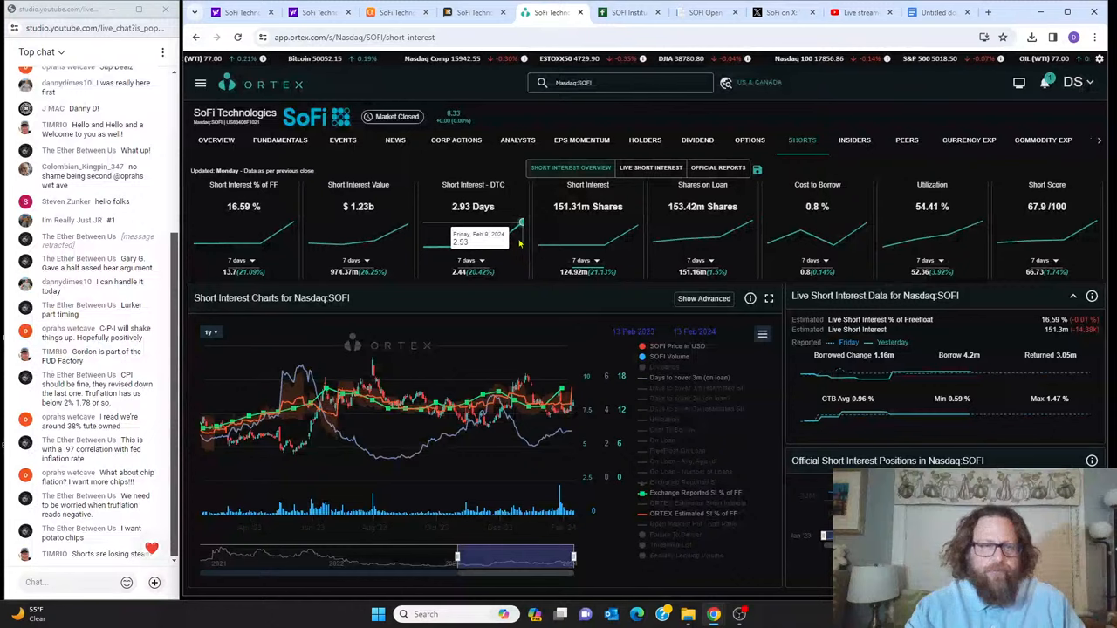
pyautogui.moveTo(400, 251)
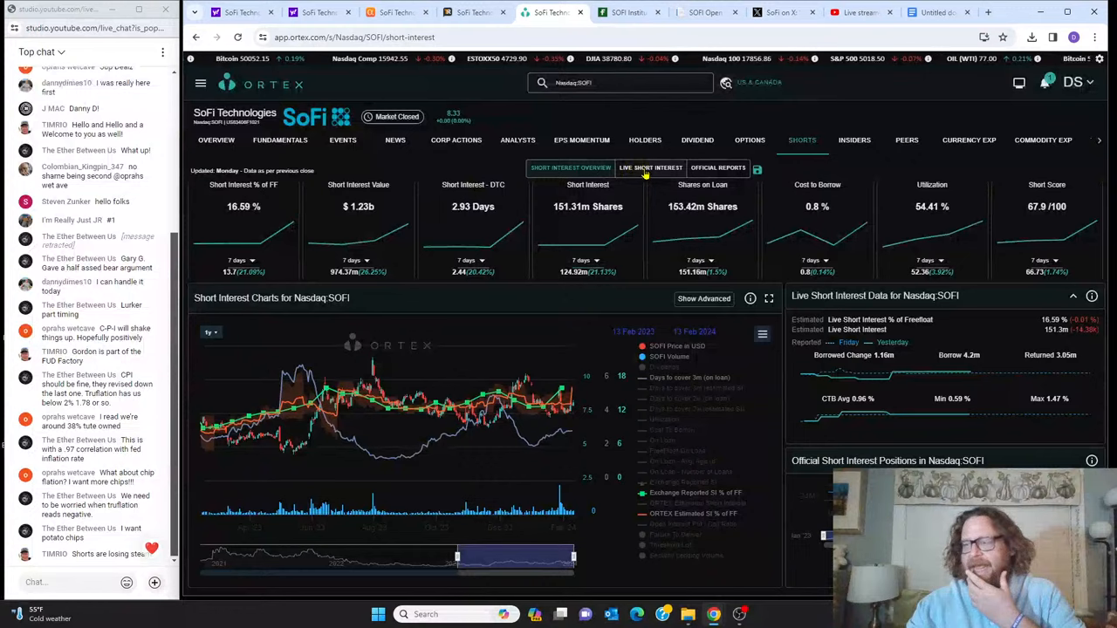
# - View SoFi's Live Short Interest data and Interactive Brokers' short share availability
pyautogui.click(649, 168)
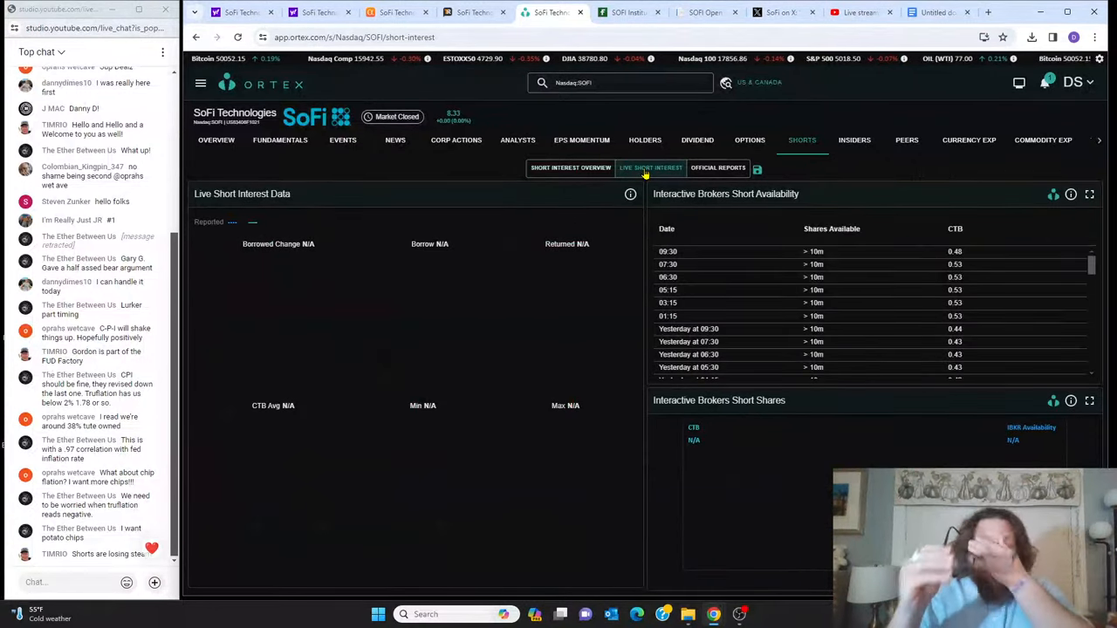
pyautogui.click(651, 167)
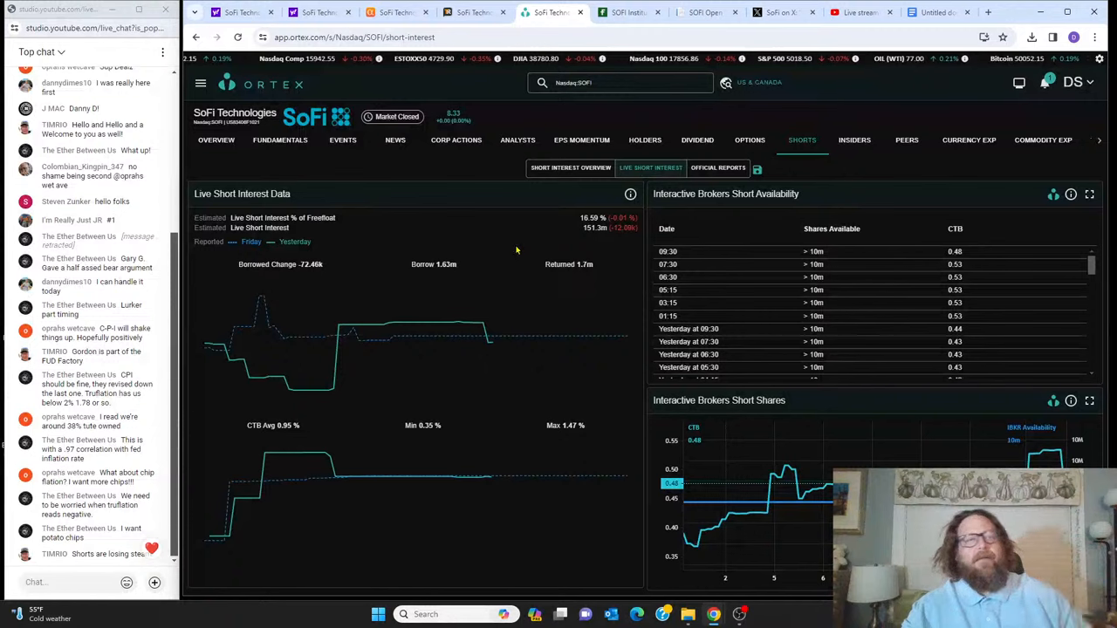
pyautogui.moveTo(490, 338)
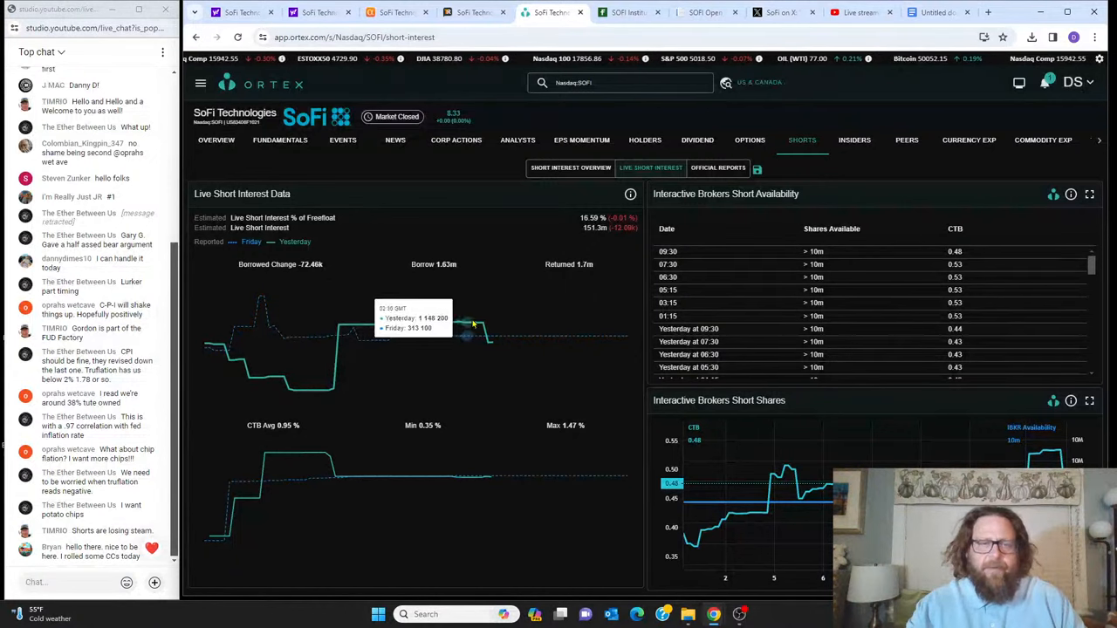
pyautogui.moveTo(492, 338)
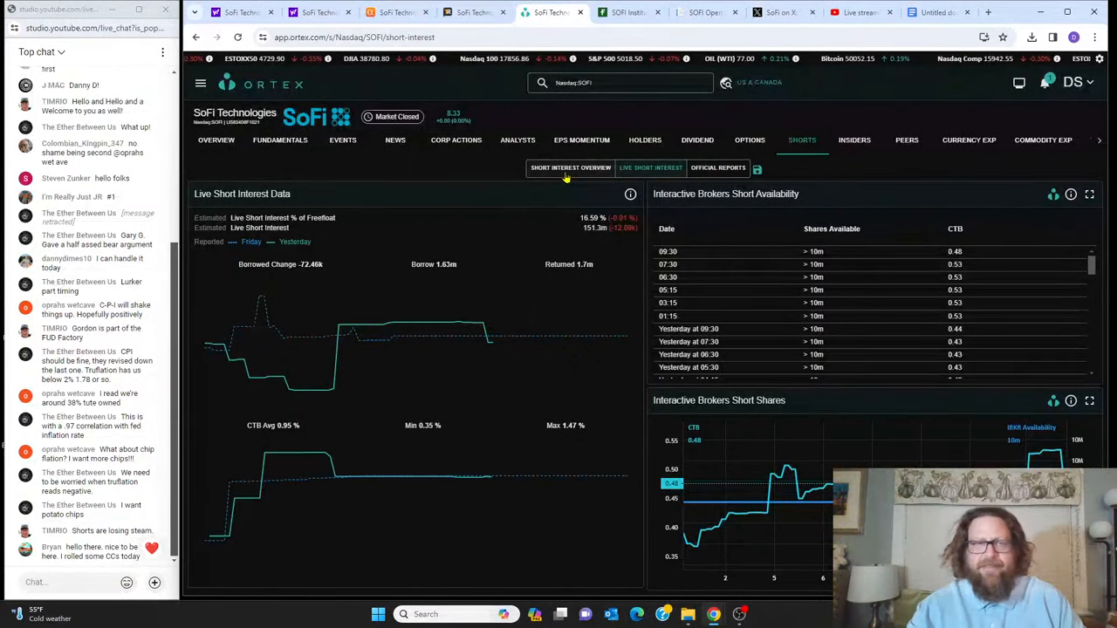
pyautogui.click(570, 168)
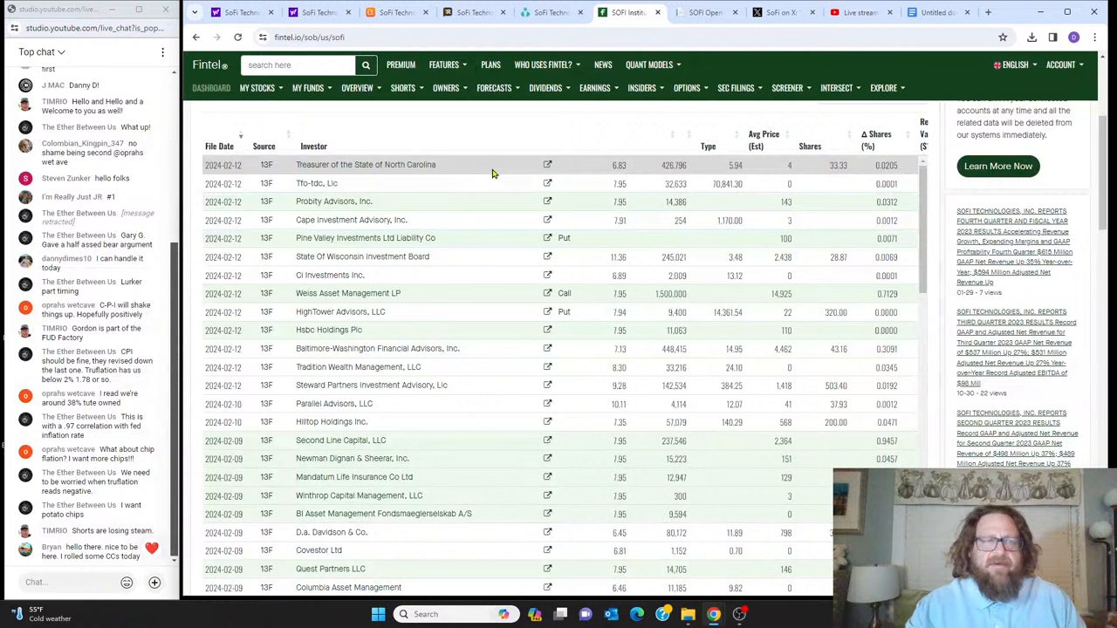
pyautogui.moveTo(485, 169)
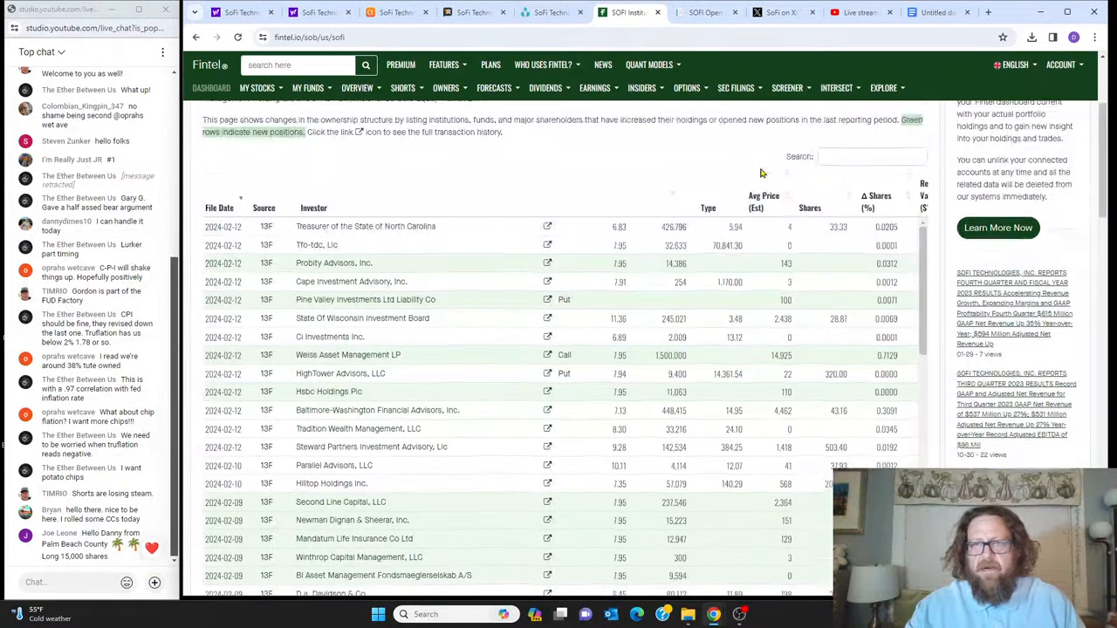
# - Review Fintel's table of SoFi's February 2024 13F institutional holders
pyautogui.scroll(-3)
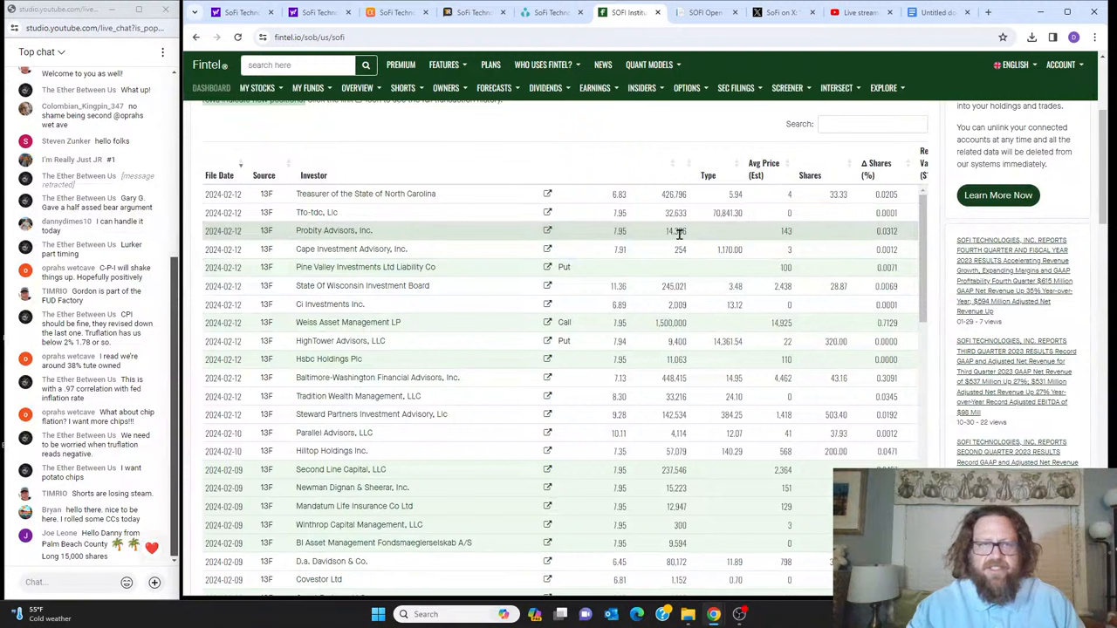
pyautogui.moveTo(489, 321)
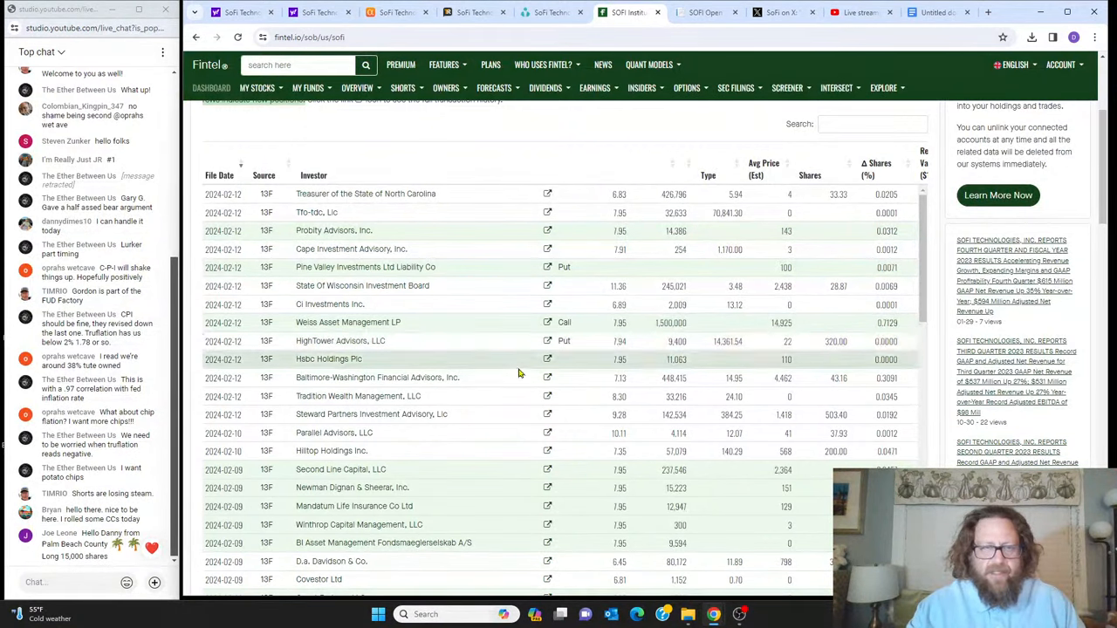
pyautogui.moveTo(502, 296)
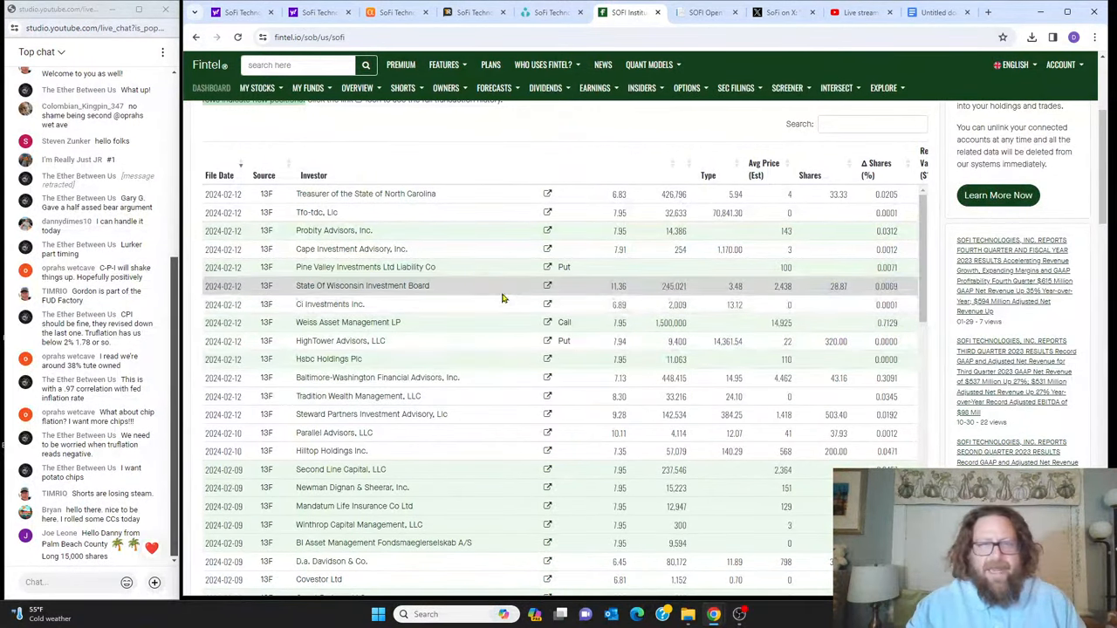
pyautogui.moveTo(509, 295)
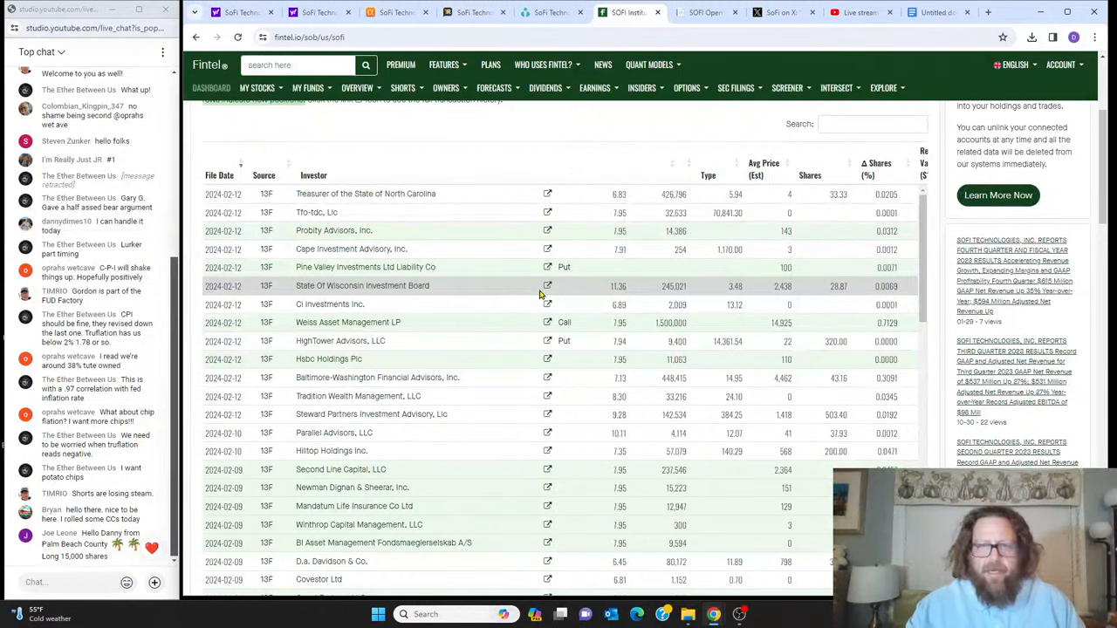
pyautogui.moveTo(695, 295)
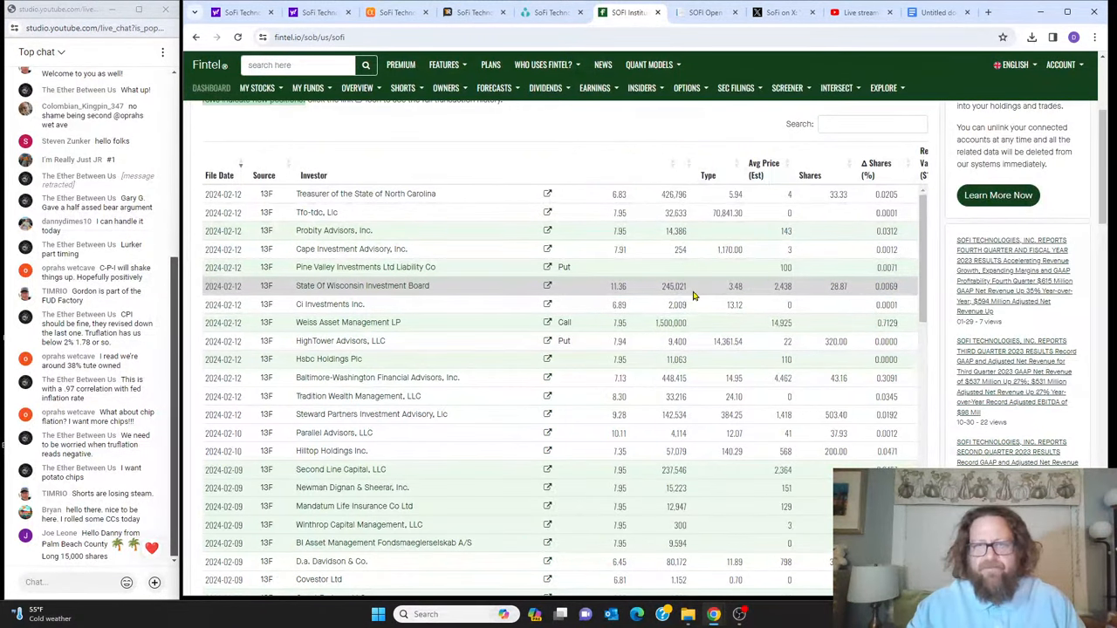
pyautogui.moveTo(744, 297)
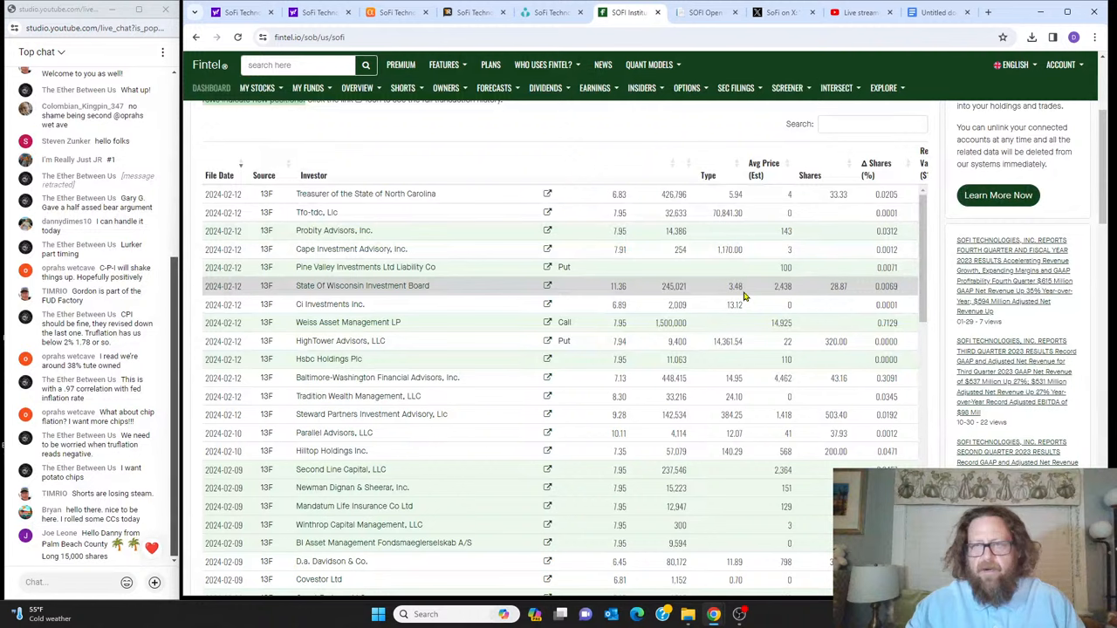
pyautogui.moveTo(844, 286)
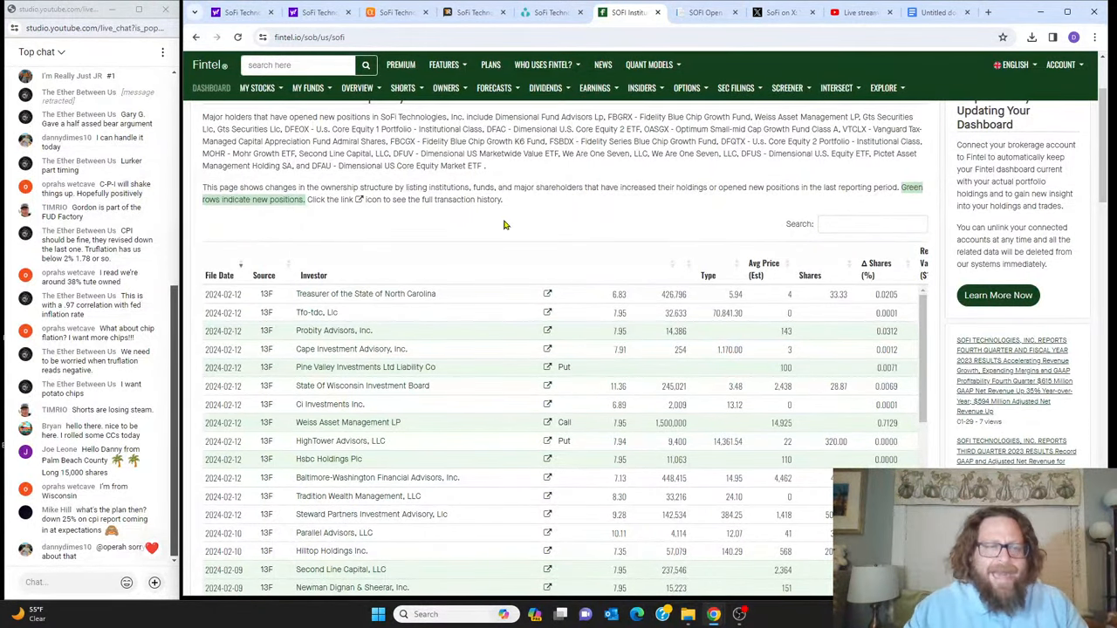
# - Move past the 34.27/100 fund sentiment score and put/call ratio to the 13F and NPORT filings
pyautogui.scroll(-3)
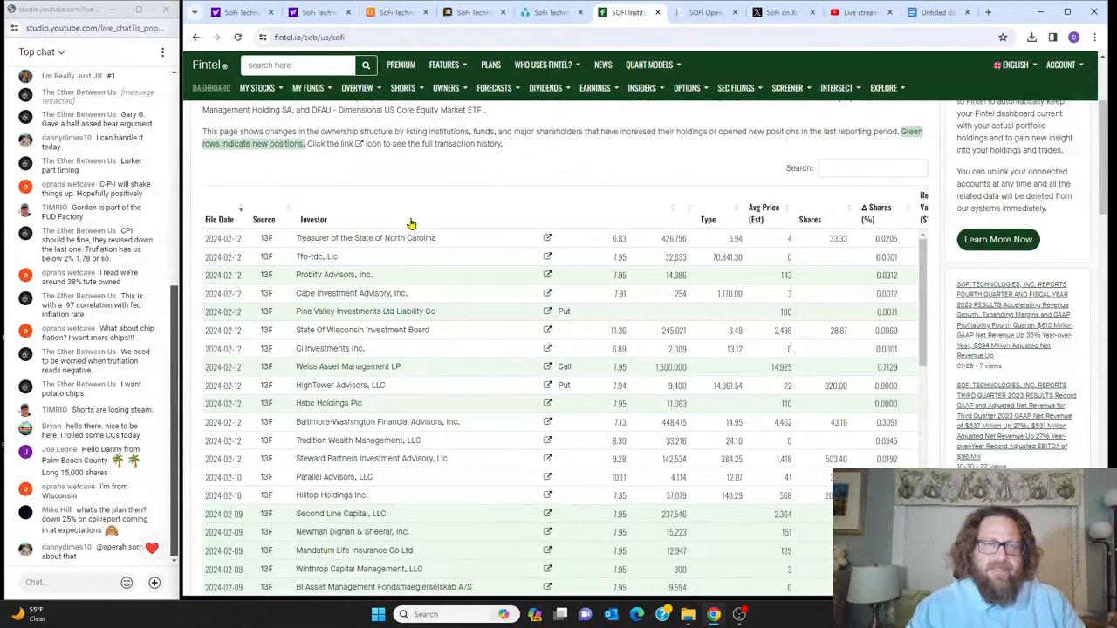
pyautogui.moveTo(392, 173)
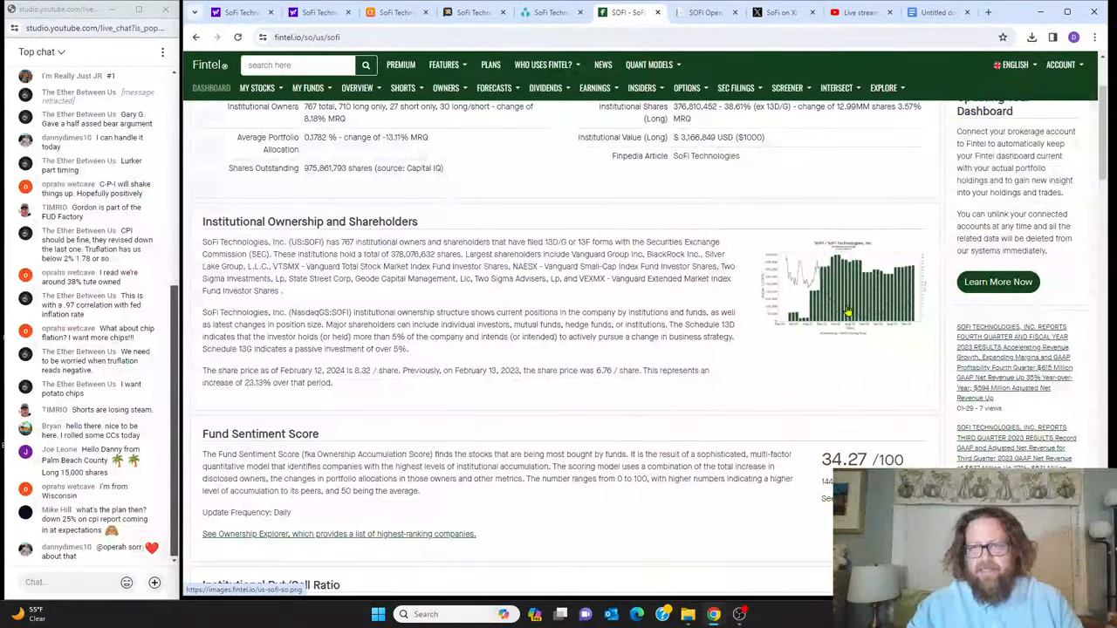
pyautogui.scroll(-3)
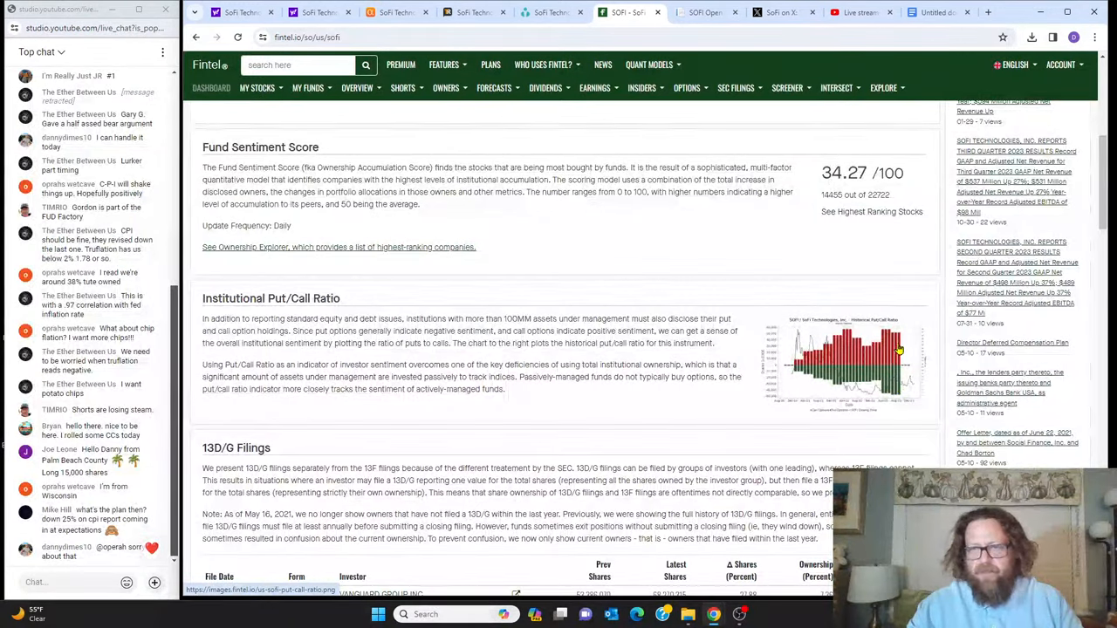
pyautogui.scroll(-3)
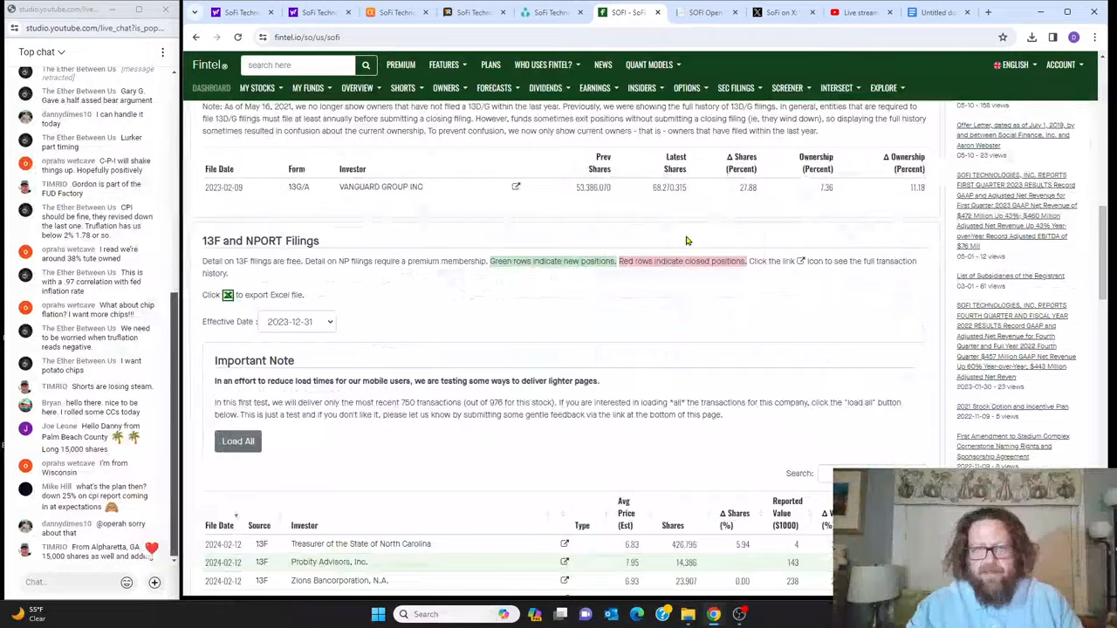
# - Load Fintel's full 13F filings list, then return to SoFi's Yahoo Finance quote page at $8.33
pyautogui.scroll(-3)
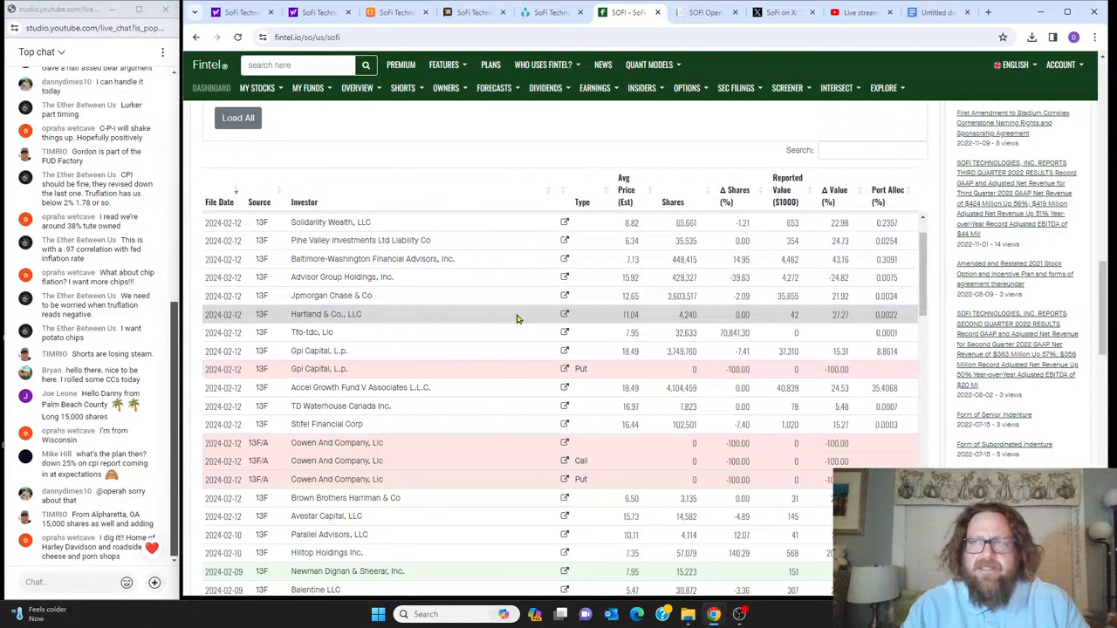
pyautogui.scroll(-3)
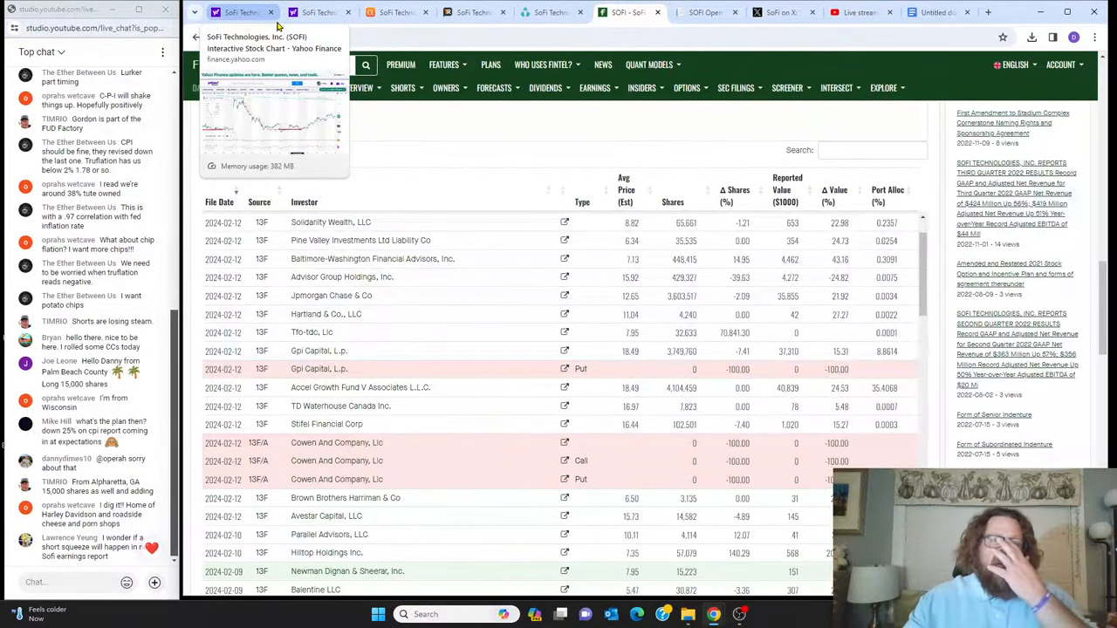
pyautogui.click(318, 12)
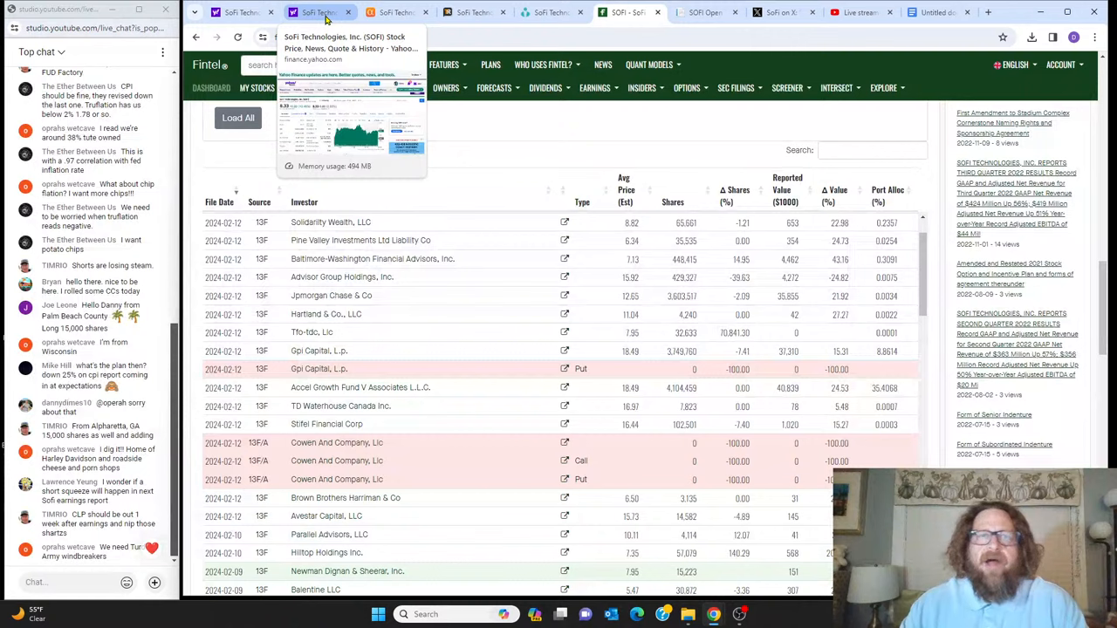
pyautogui.click(314, 12)
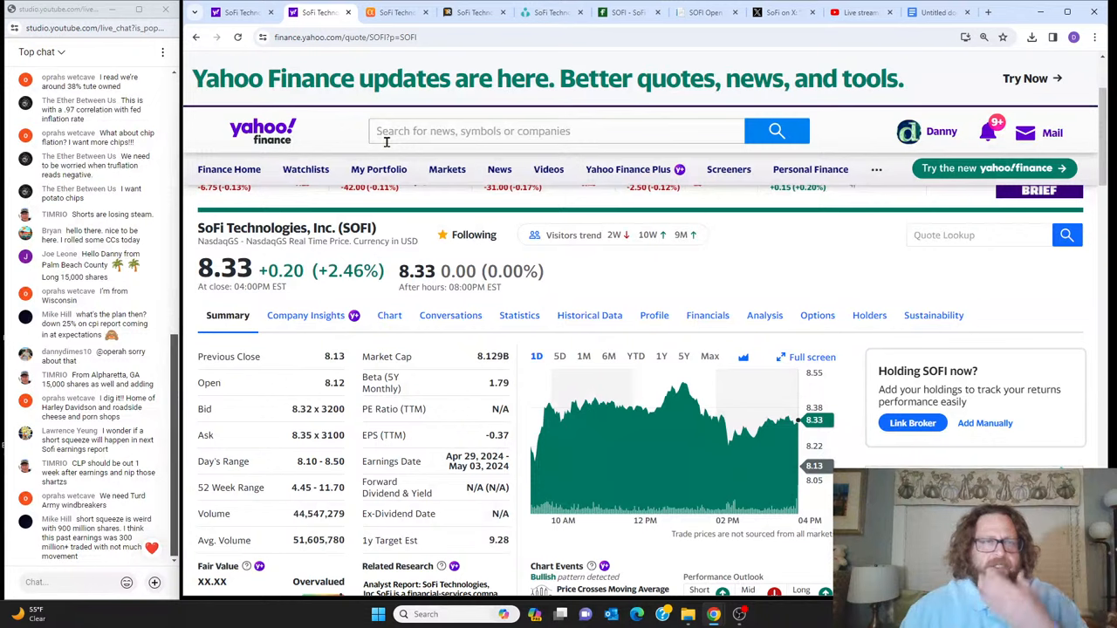
# - Review TipRanks' detailed SoFi analyst forecasts ($9.13 average target), then switch to Maximum-Pain.com SOFI
pyautogui.click(475, 12)
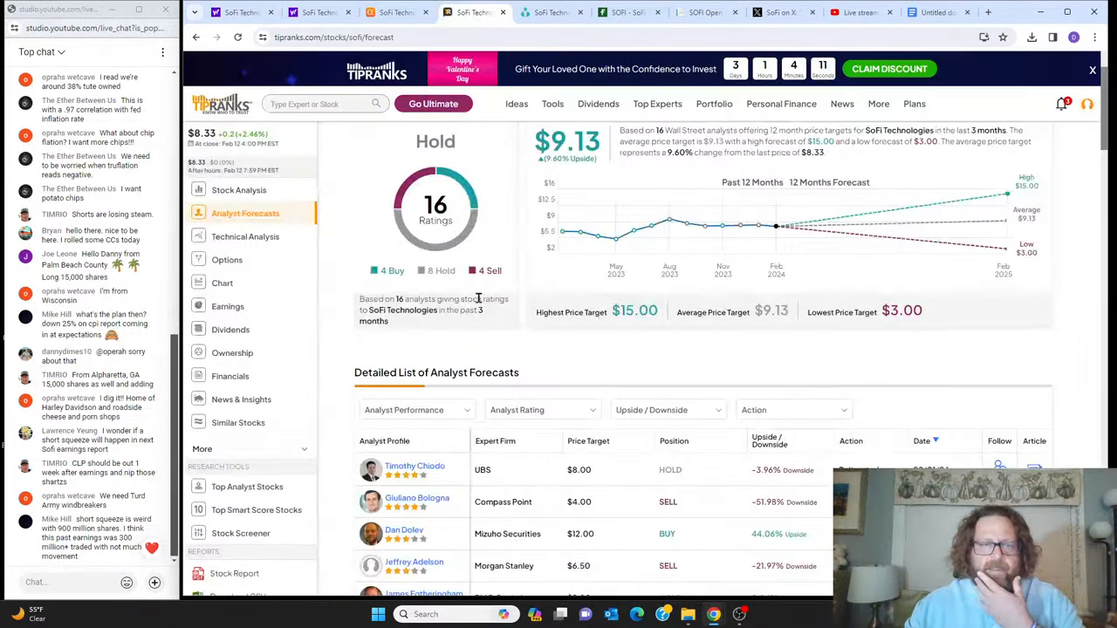
pyautogui.scroll(-3)
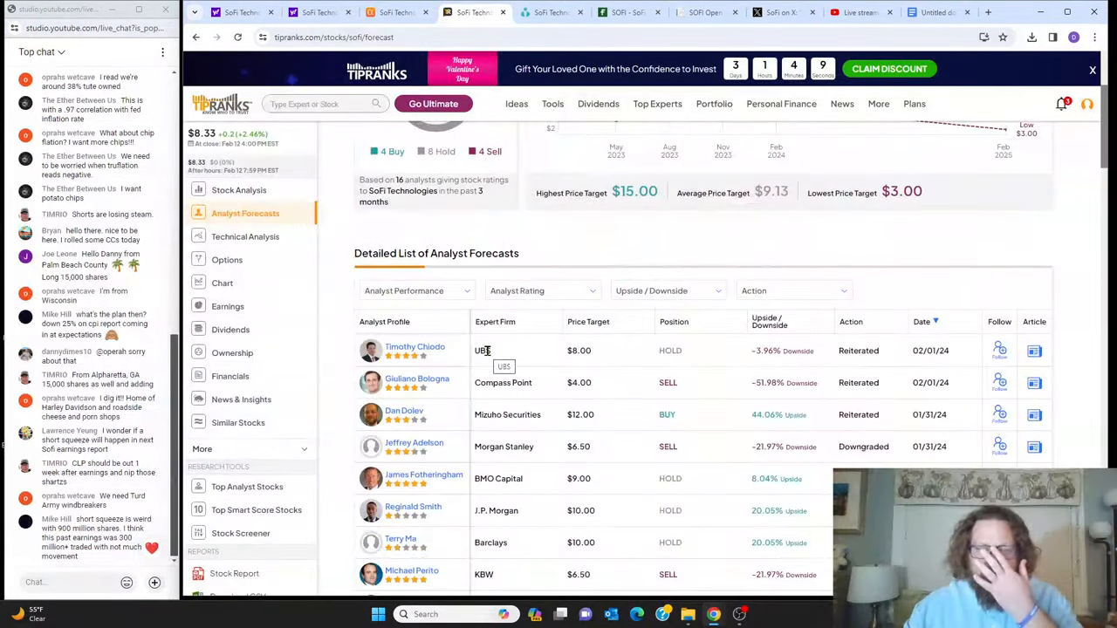
pyautogui.scroll(-3)
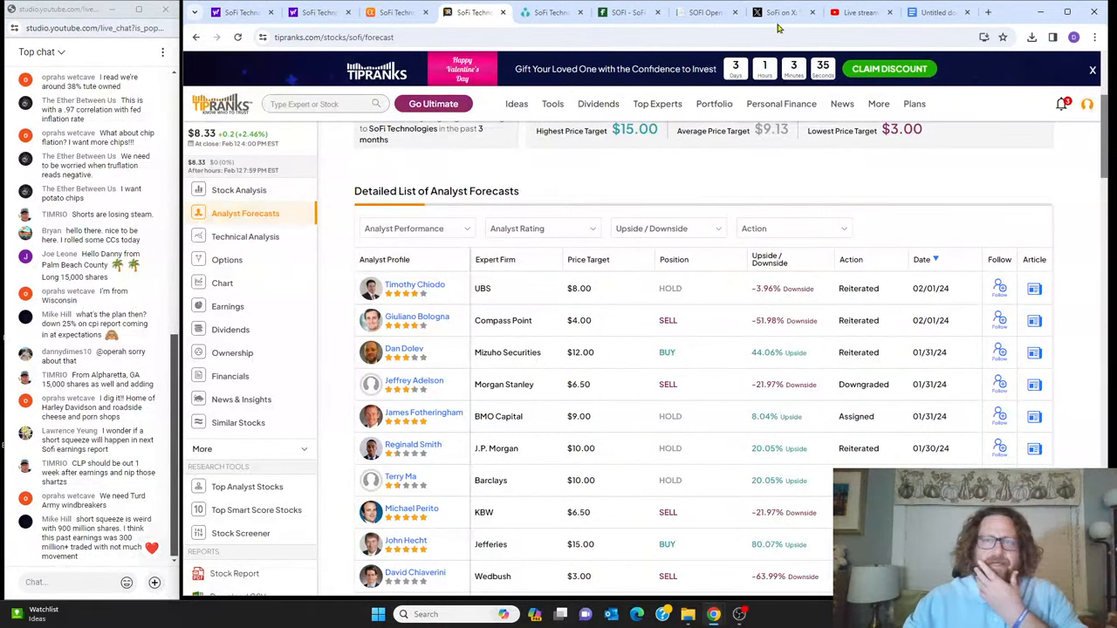
pyautogui.click(707, 13)
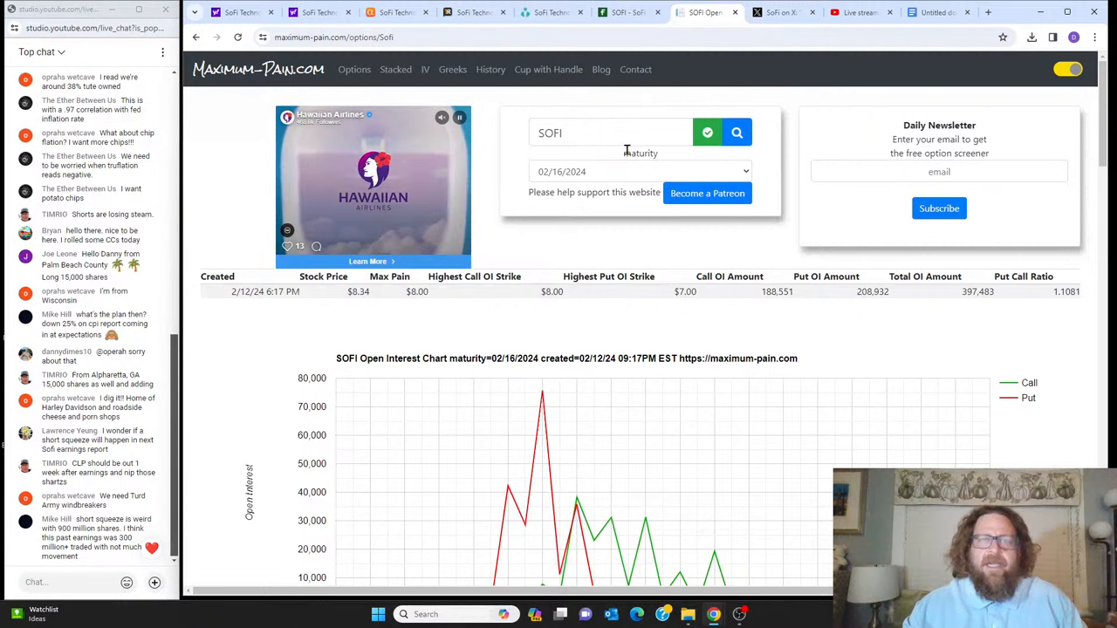
# - Bring SOFI's 02/16/2024 open interest and volume charts by strike into view
pyautogui.scroll(-3)
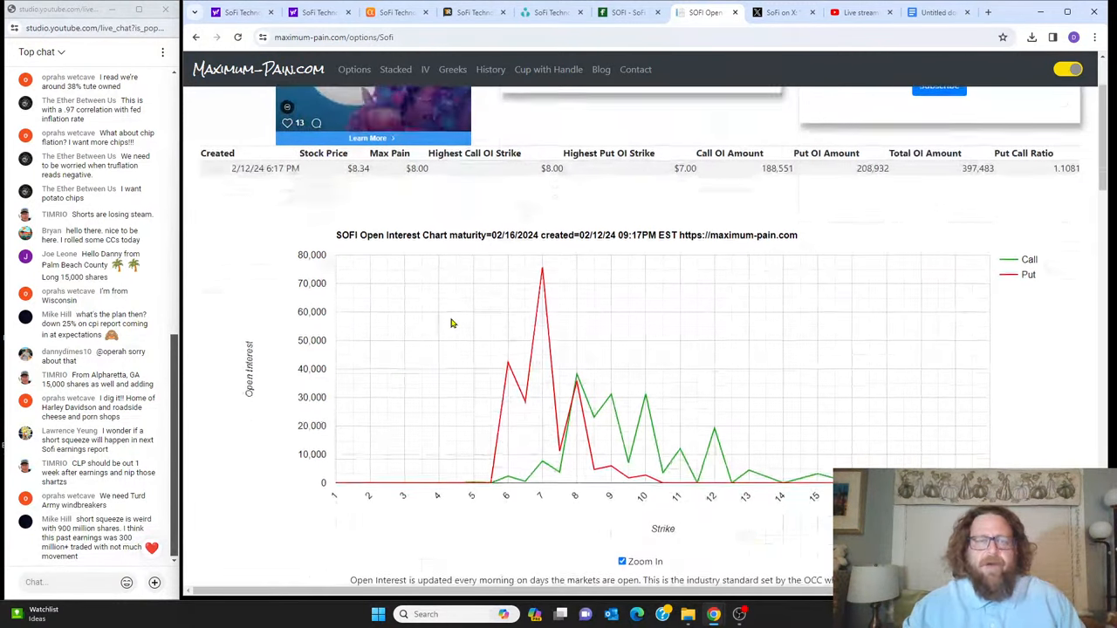
pyautogui.scroll(-3)
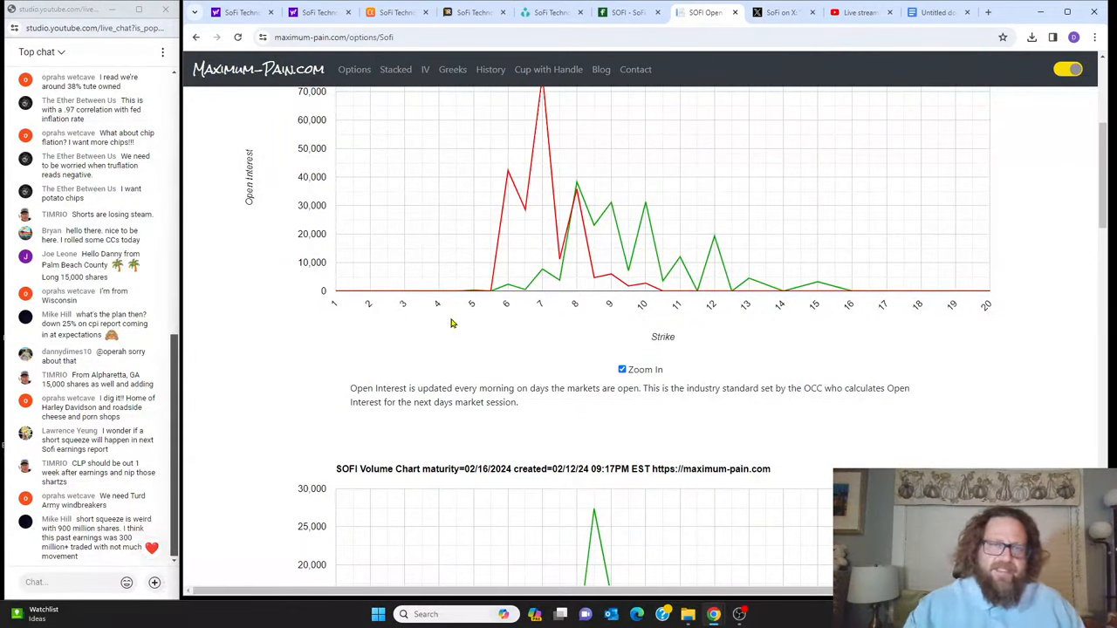
pyautogui.scroll(-3)
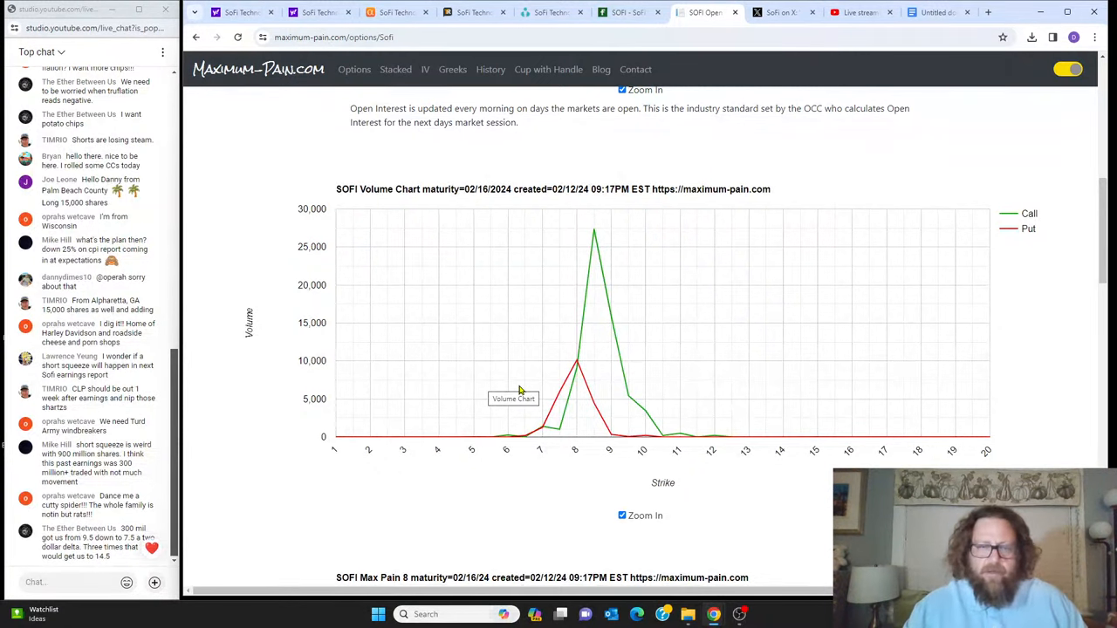
pyautogui.moveTo(541, 427)
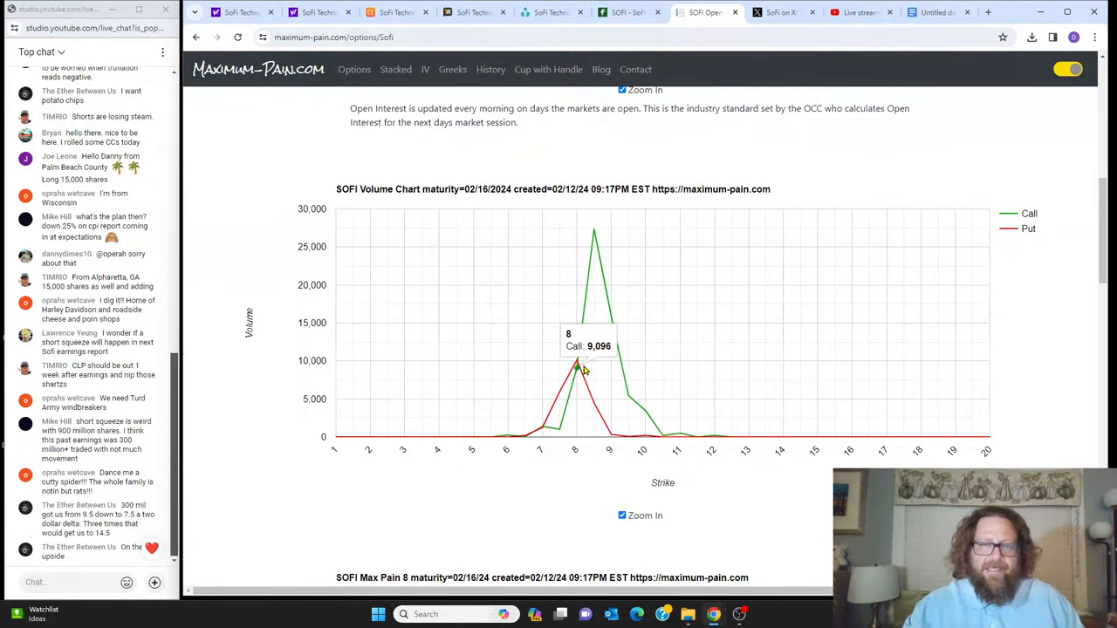
pyautogui.moveTo(583, 370)
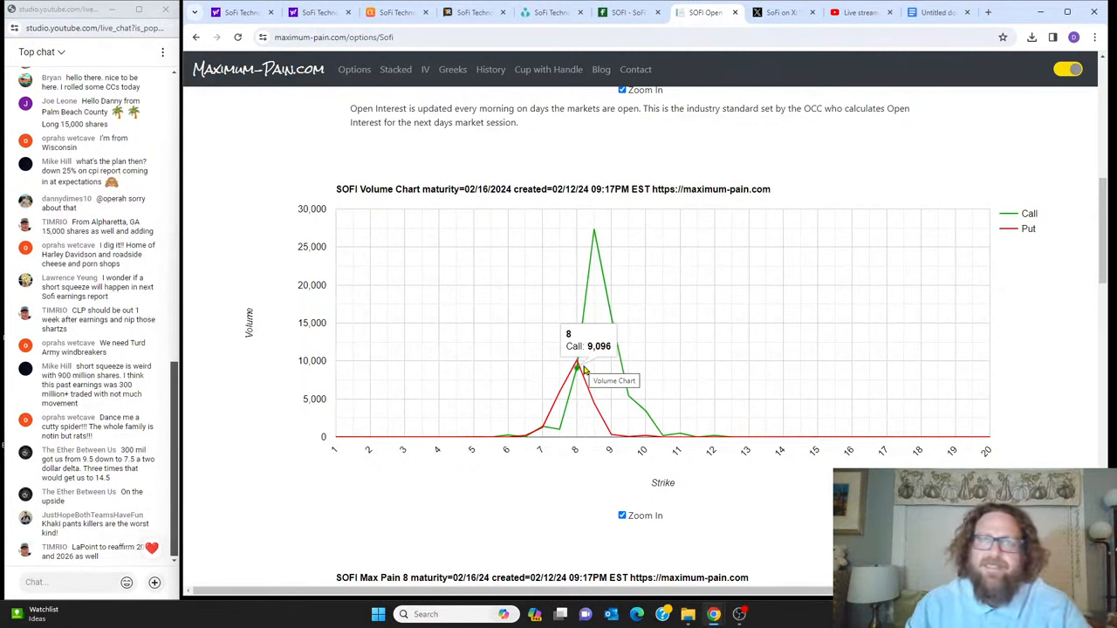
pyautogui.scroll(-3)
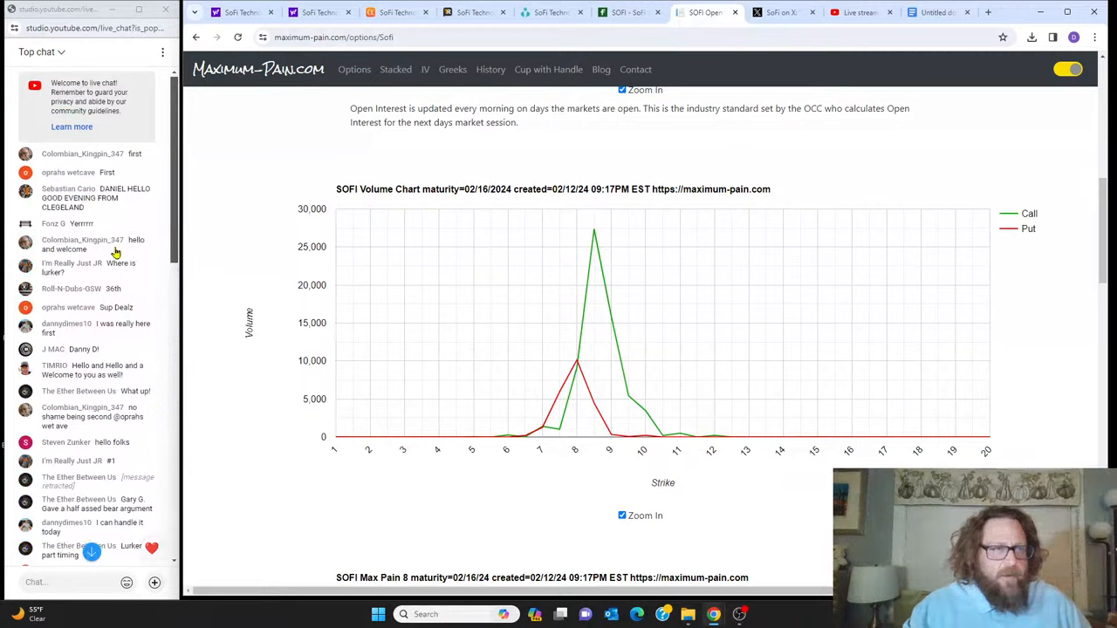
# - Read back through earlier live chat messages in the YouTube Studio popout
pyautogui.scroll(-3)
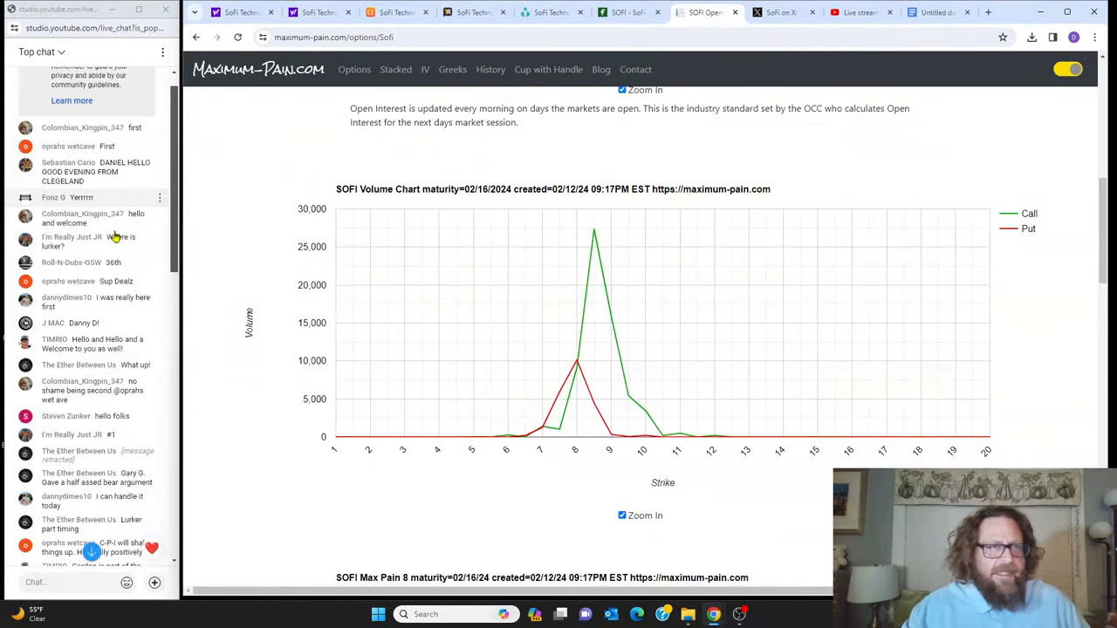
pyautogui.scroll(-3)
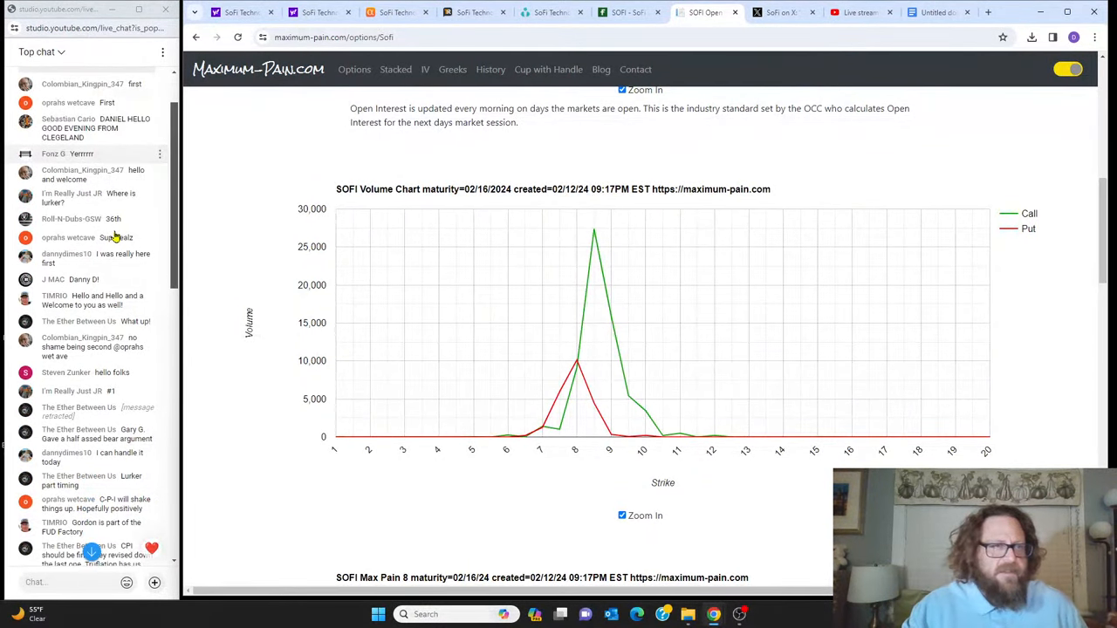
pyautogui.scroll(-3)
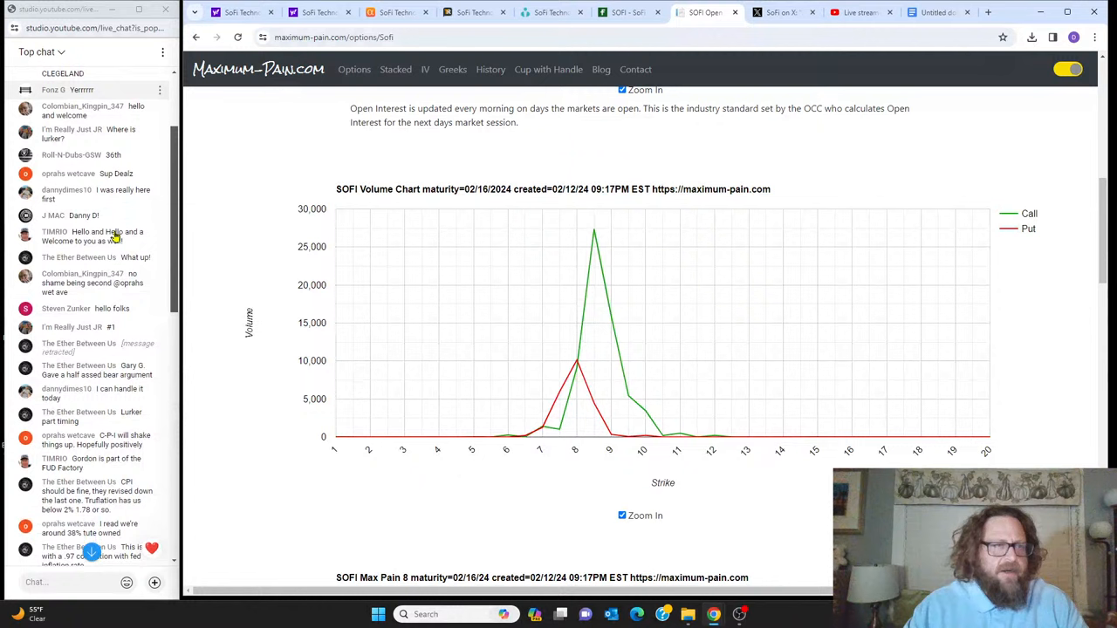
pyautogui.scroll(-3)
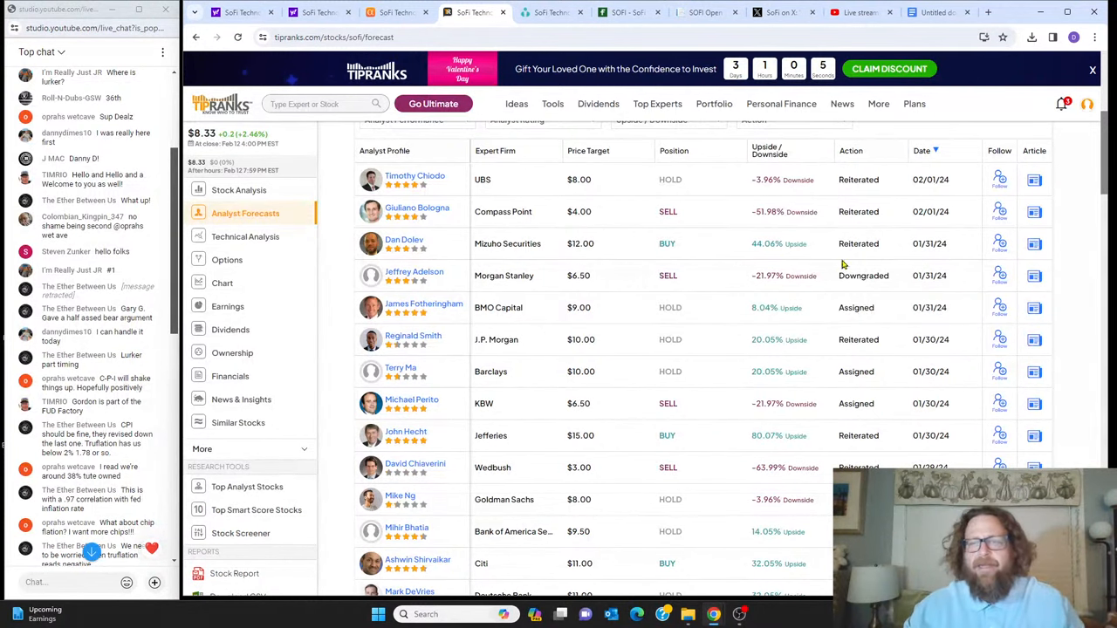
# - Scroll the SoFi analyst ratings table, then switch to the SoFi notes in Google Docs
pyautogui.scroll(-3)
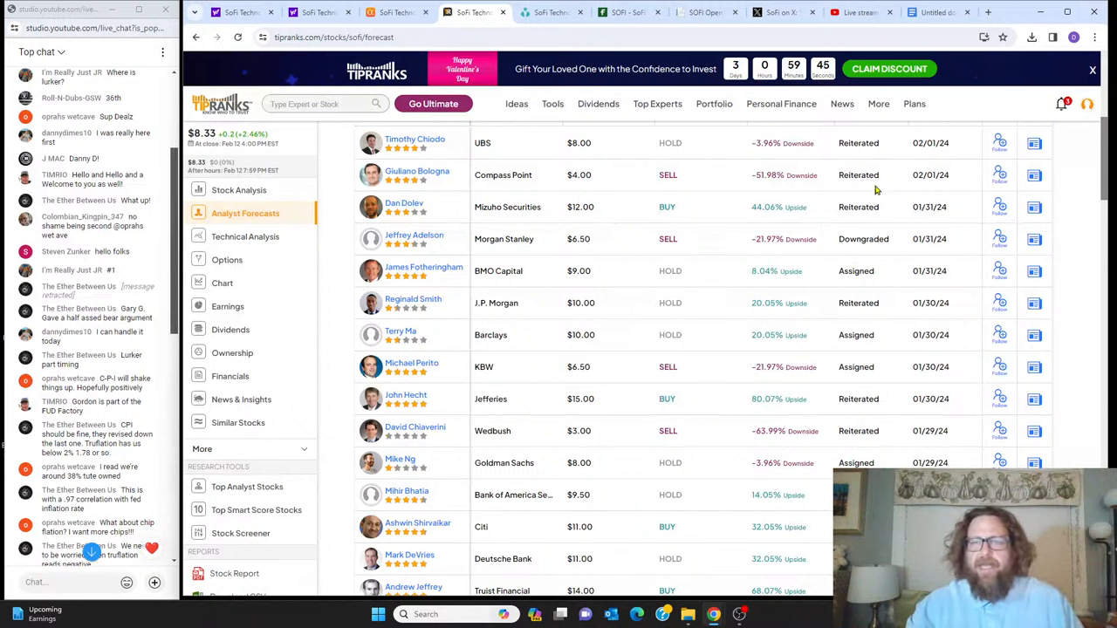
pyautogui.moveTo(890, 292)
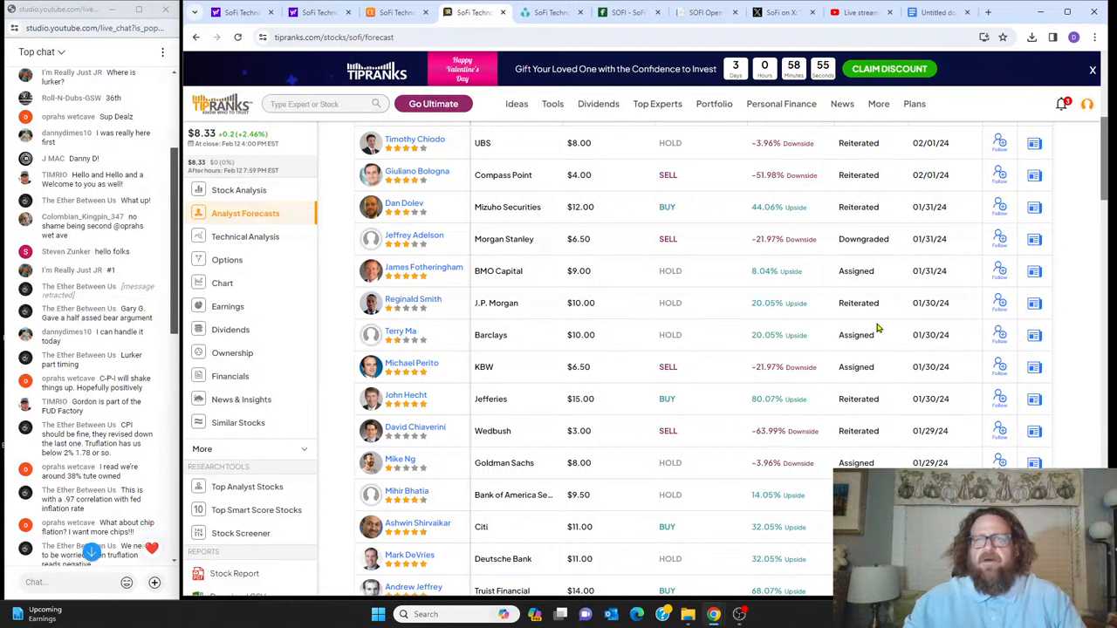
pyautogui.moveTo(684, 86)
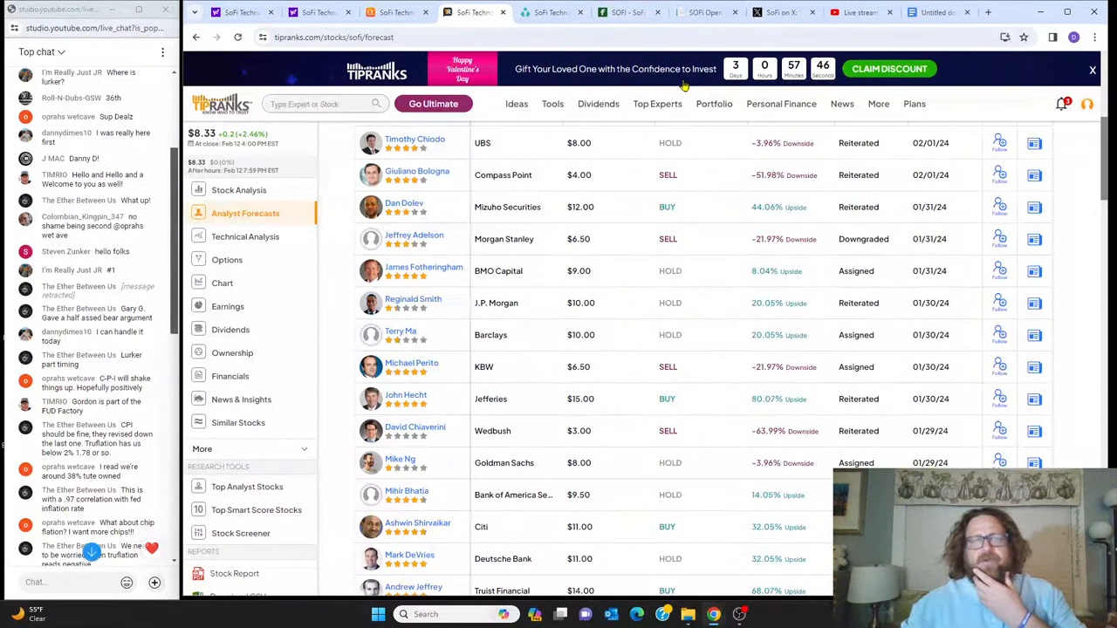
pyautogui.click(939, 12)
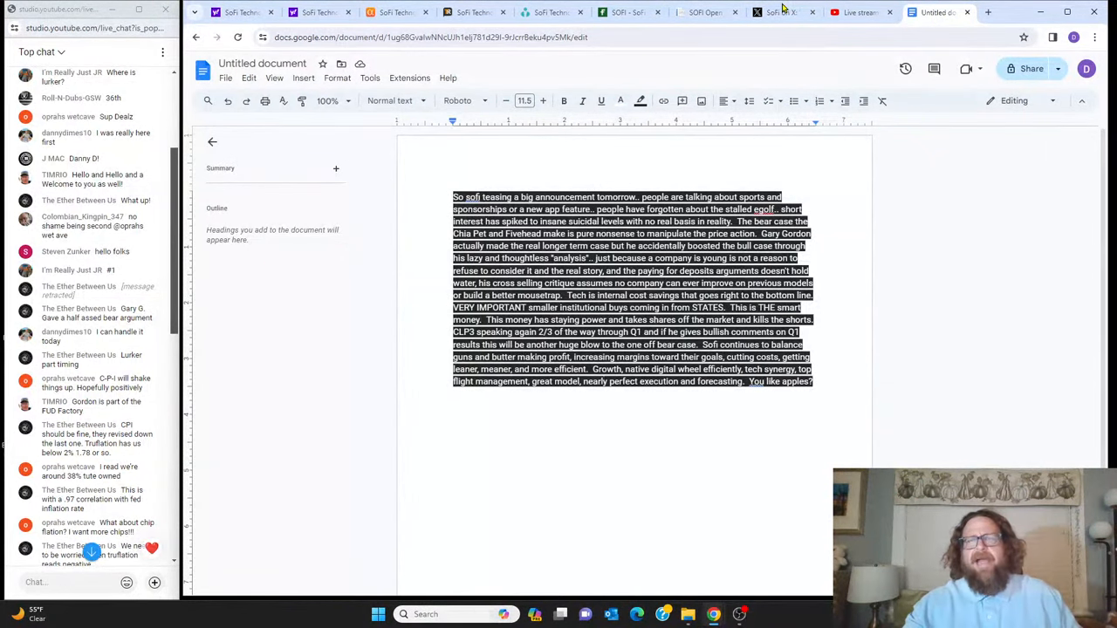
pyautogui.click(777, 12)
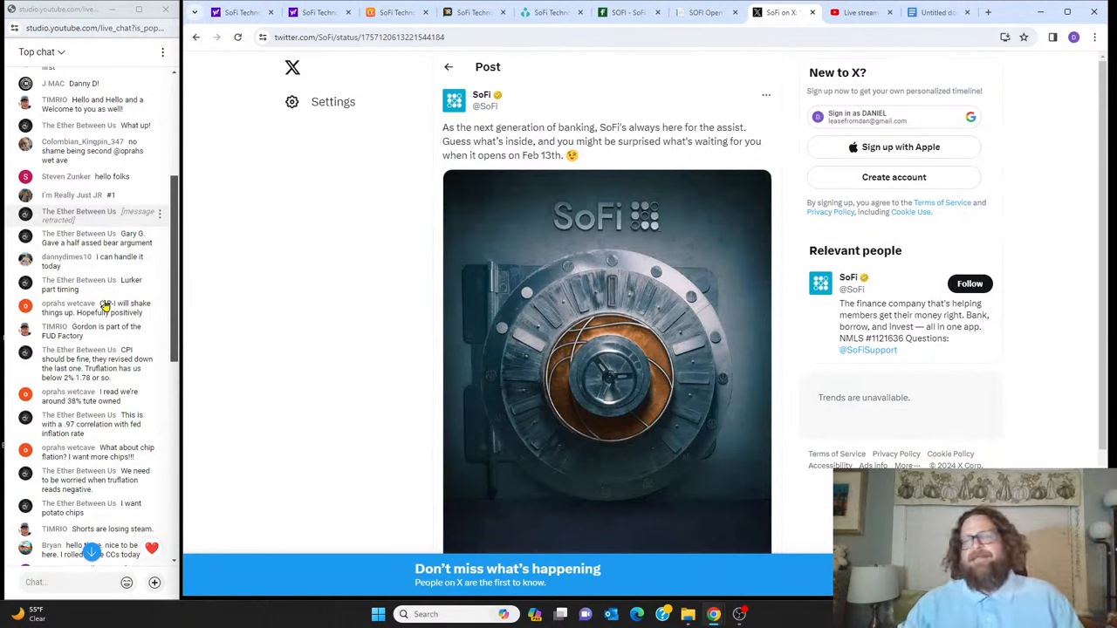
# - Move through the Google Docs and Seeking Alpha tabs to SoFi's short interest page on Ortex
pyautogui.click(937, 12)
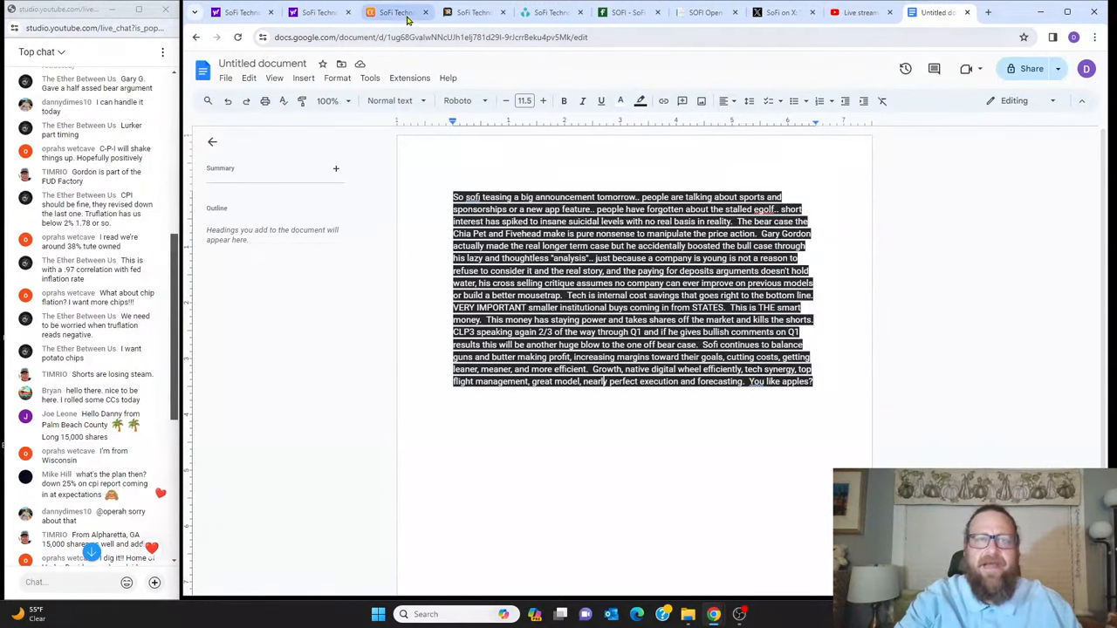
pyautogui.click(393, 13)
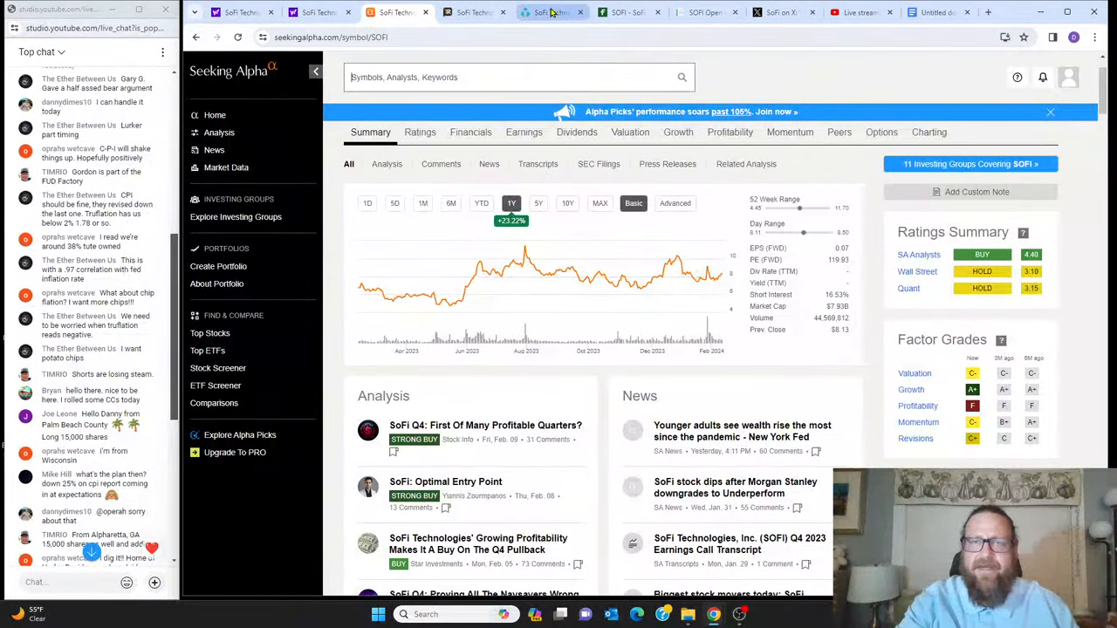
pyautogui.click(550, 13)
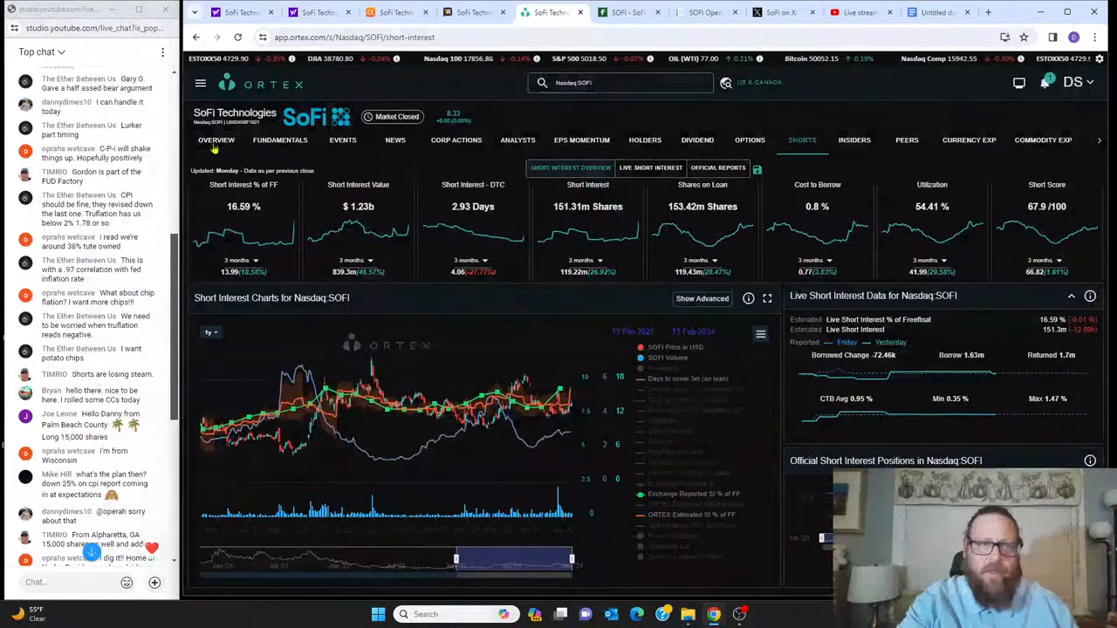
# - Switch the Ortex SoFi page from Shorts to the company Overview
pyautogui.click(217, 140)
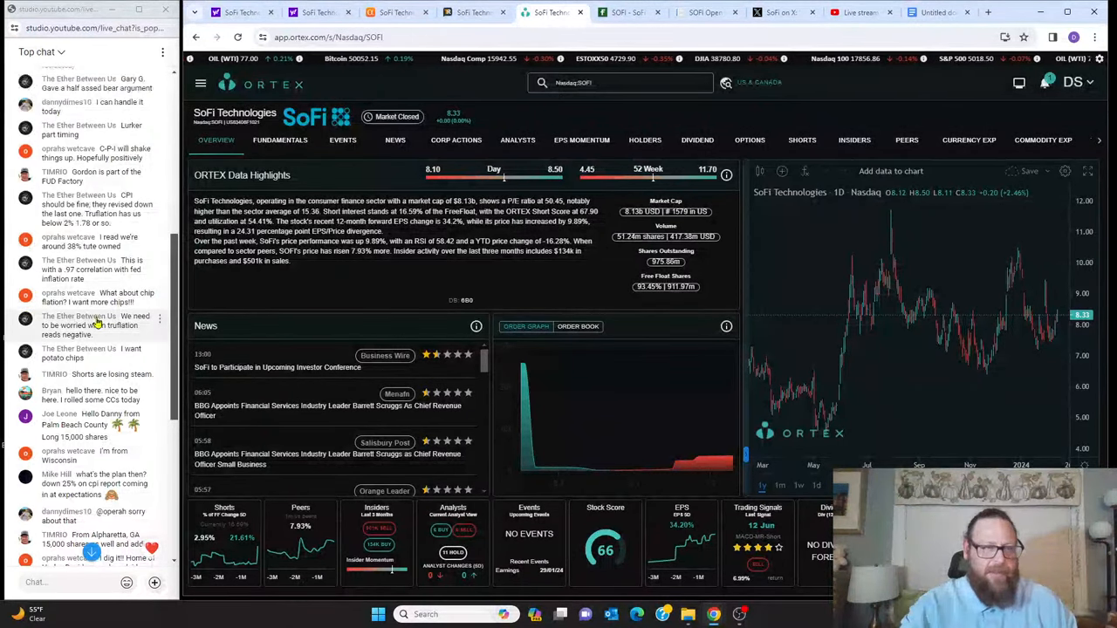
# - Scroll down SoFi's Ortex overview through the news headlines and stock score
pyautogui.scroll(-3)
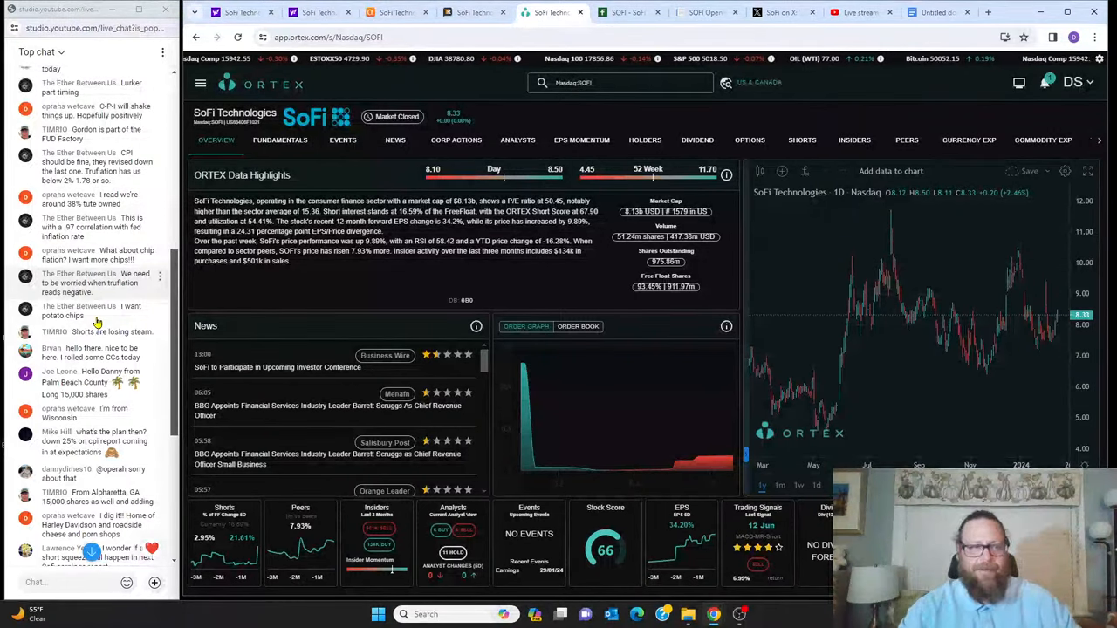
pyautogui.scroll(-3)
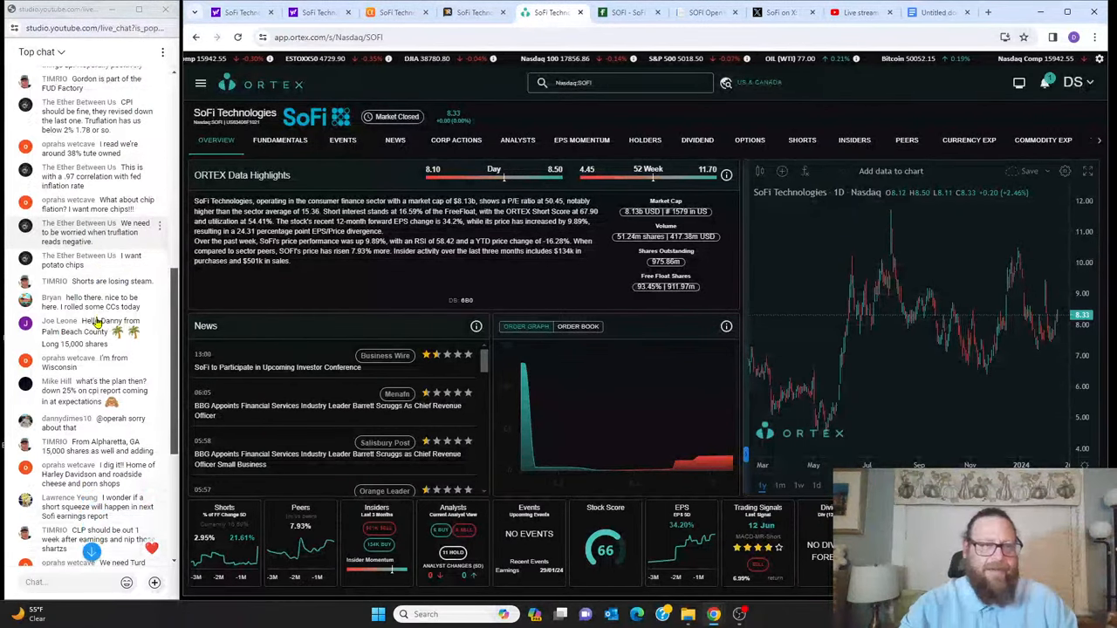
pyautogui.scroll(-3)
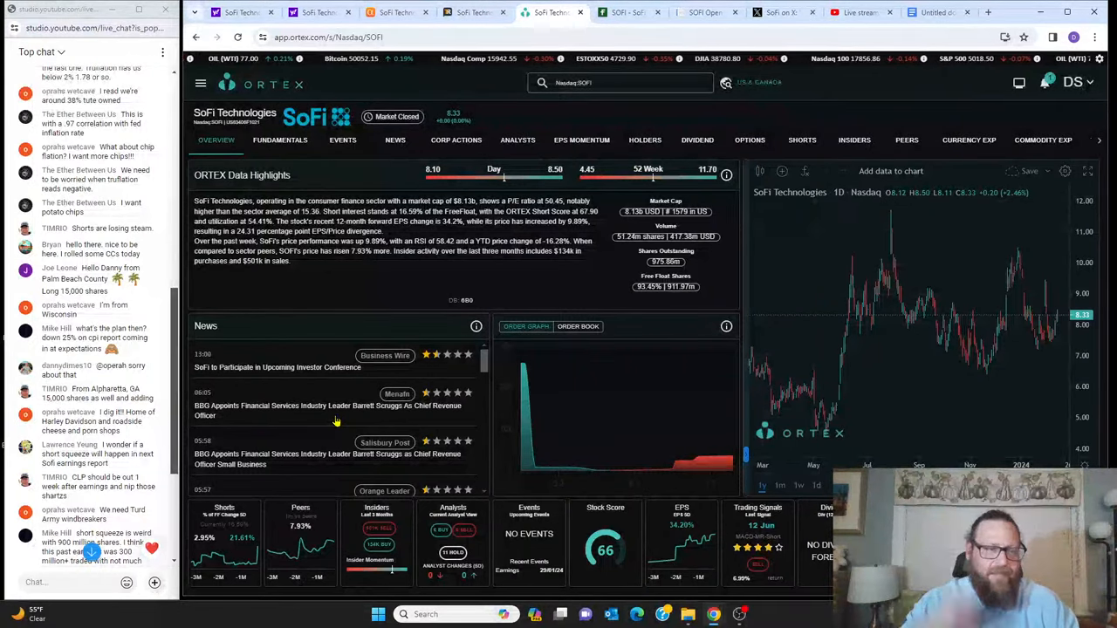
pyautogui.moveTo(286, 380)
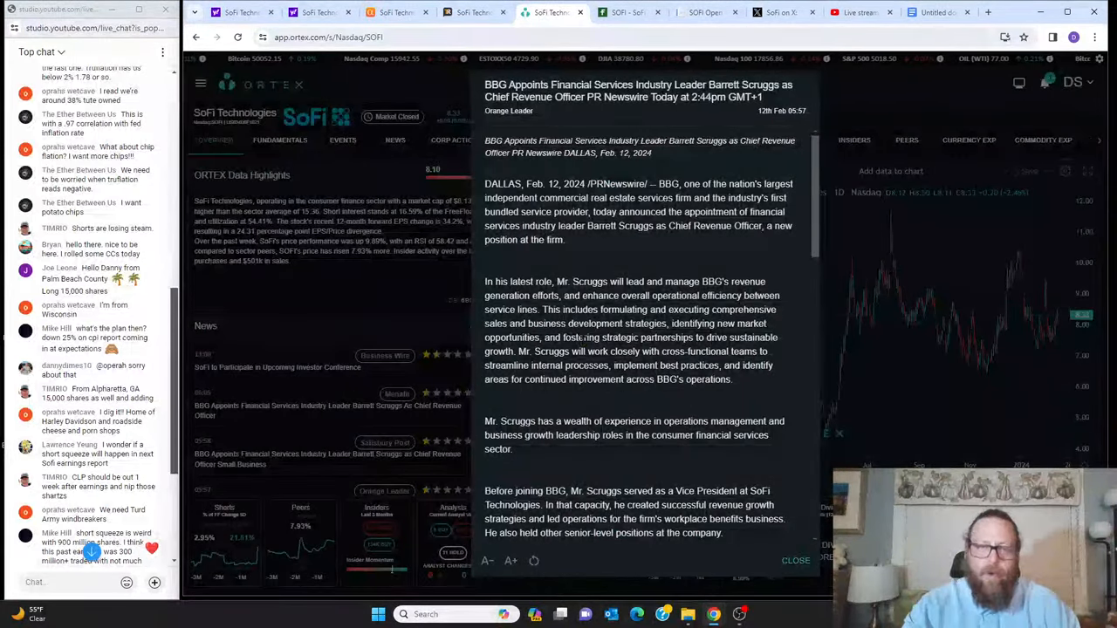
# - Scroll the BBG article and open the 'SoFi to Participate in Upcoming Investor Conference' story
pyautogui.scroll(-3)
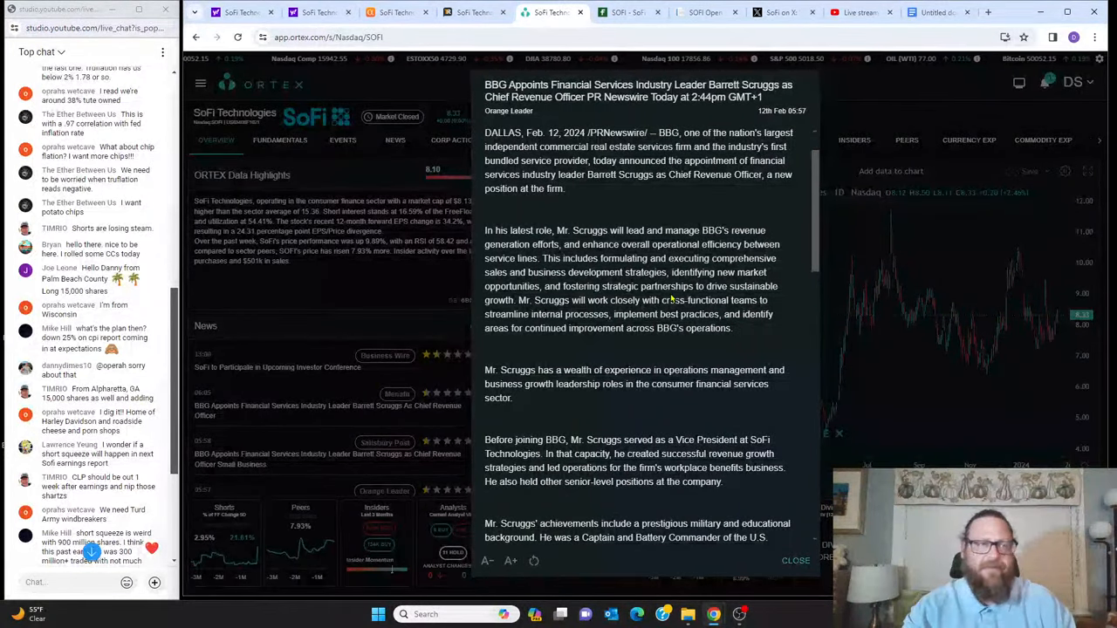
pyautogui.scroll(-3)
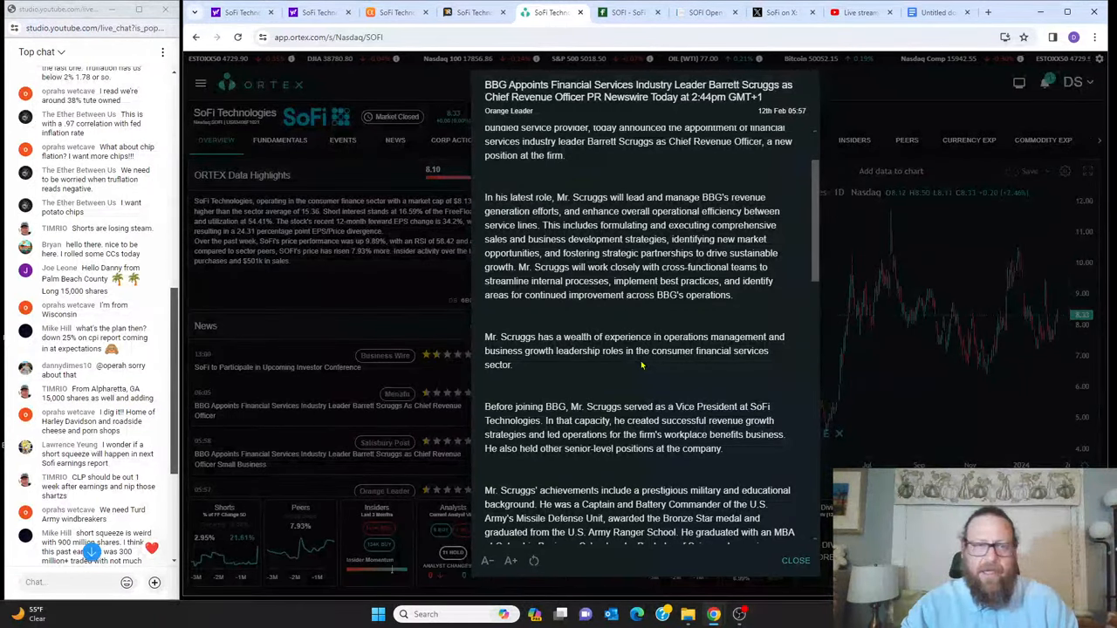
pyautogui.click(796, 560)
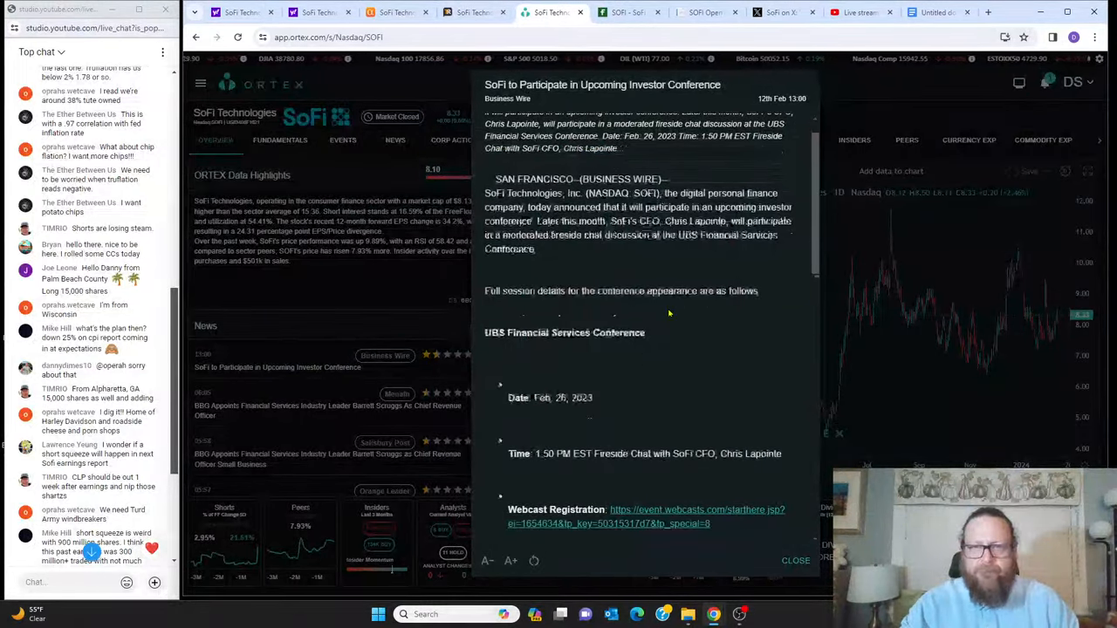
# - Read through the conference article's fireside chat, webcast and About SoFi sections
pyautogui.scroll(-3)
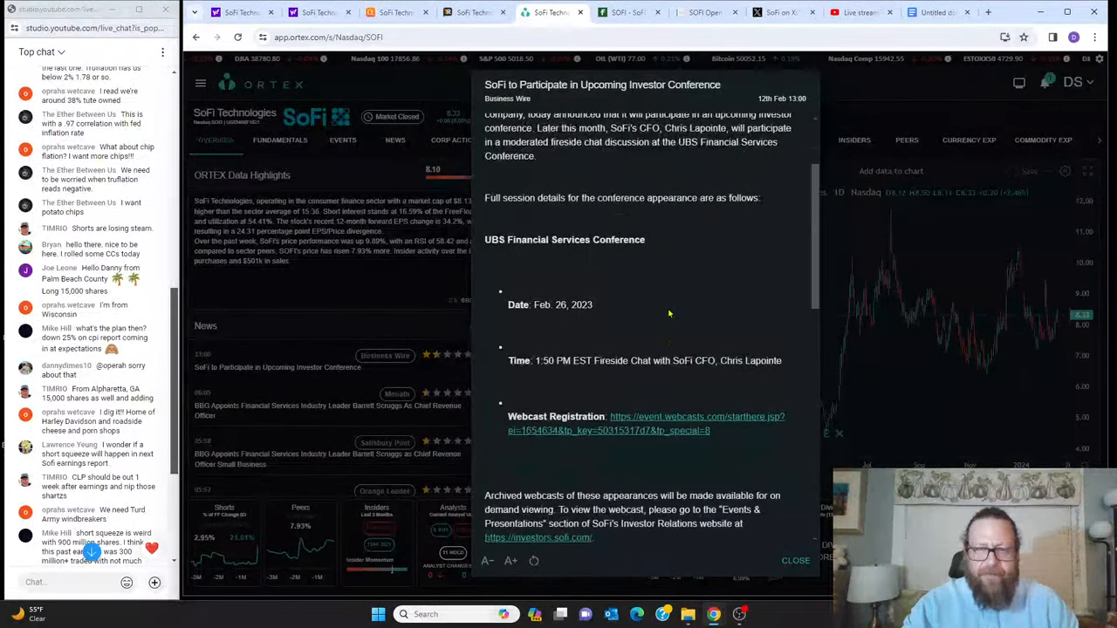
pyautogui.scroll(-3)
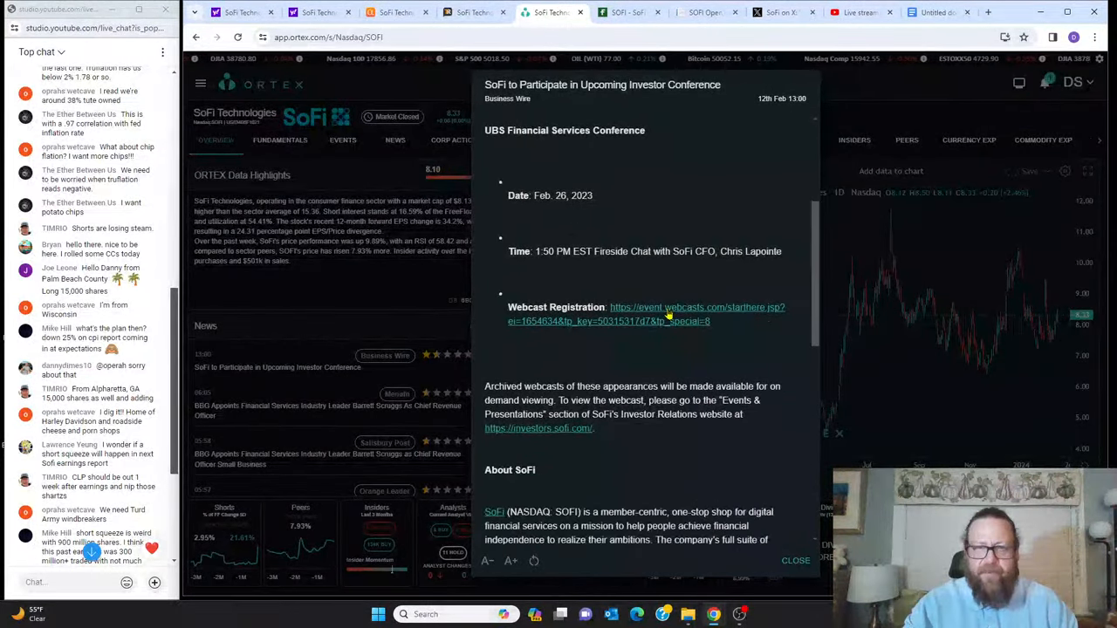
pyautogui.scroll(-3)
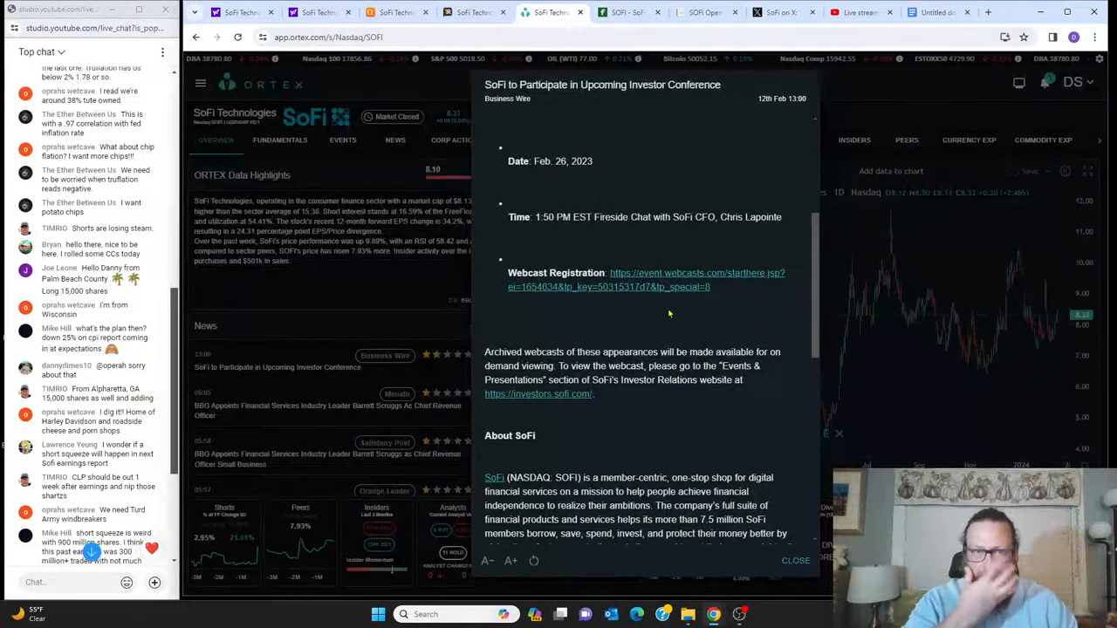
pyautogui.moveTo(622, 314)
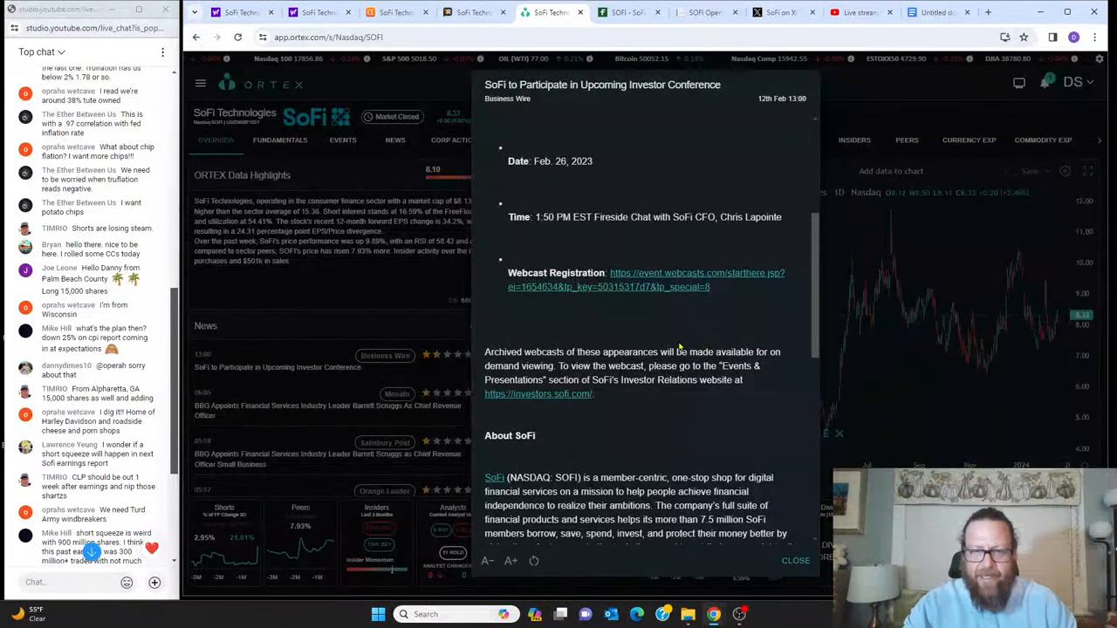
pyautogui.scroll(-3)
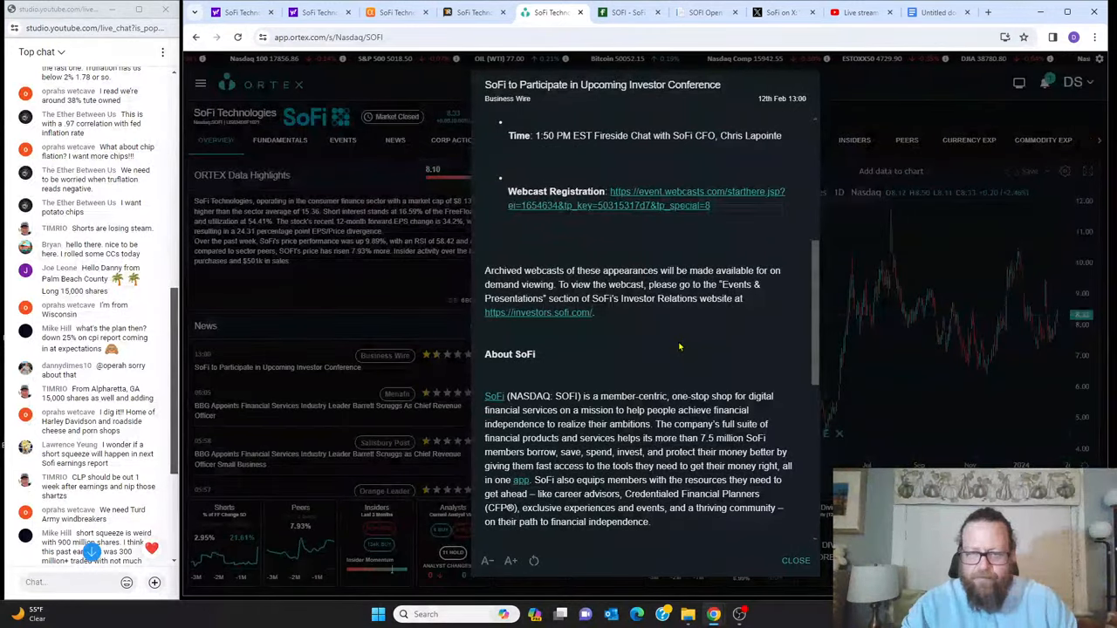
pyautogui.scroll(-3)
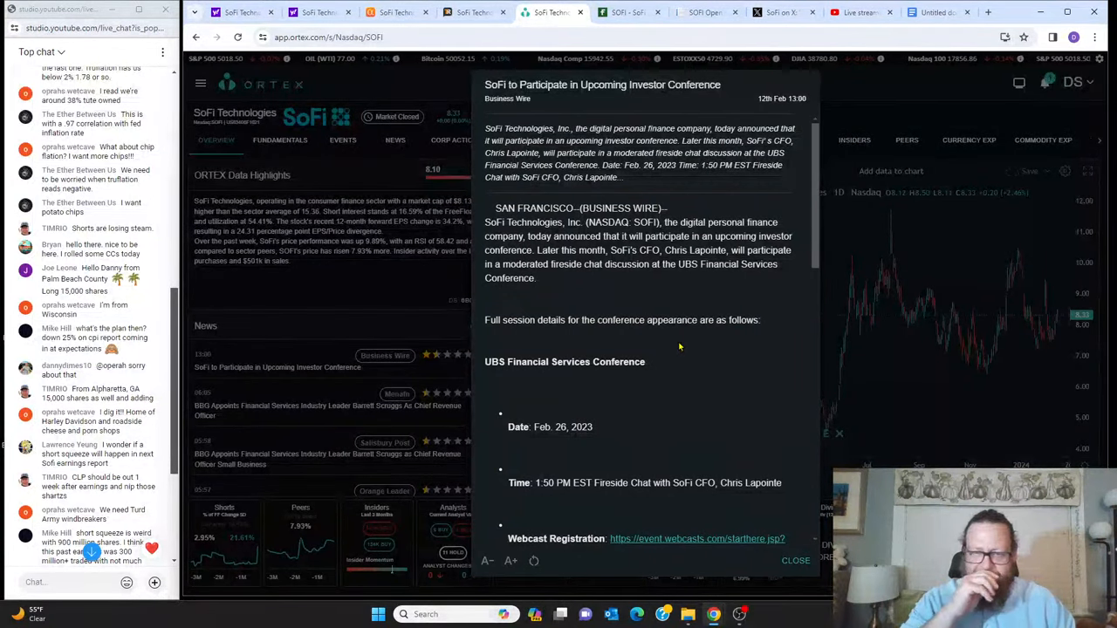
pyautogui.moveTo(305, 298)
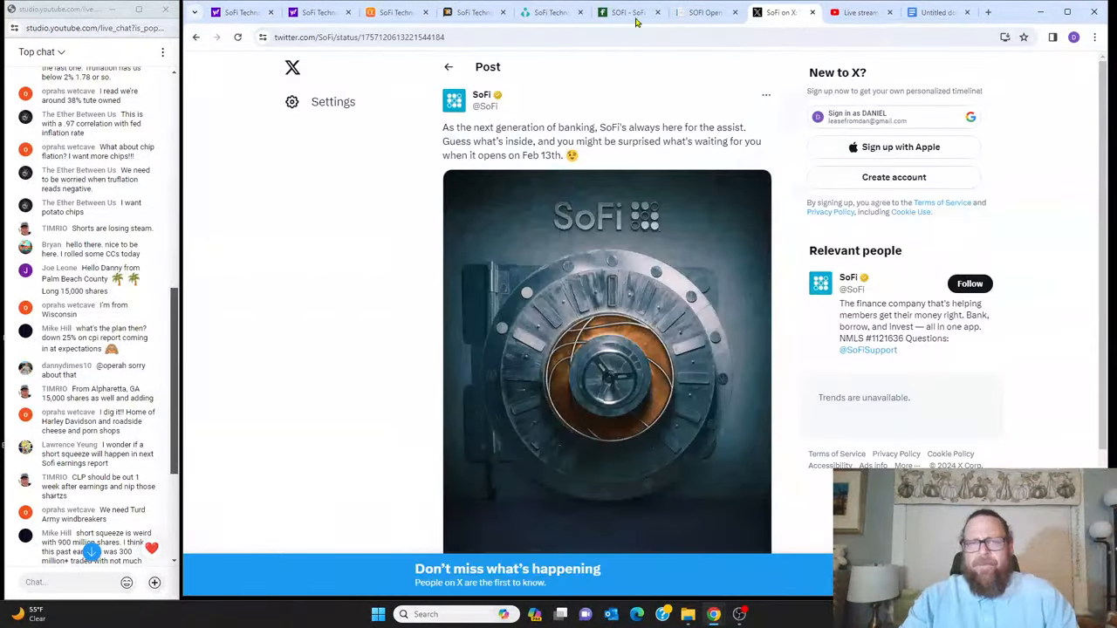
# - Scroll SoFi's vault teaser post on X, then switch to the SoFi notes document
pyautogui.scroll(-3)
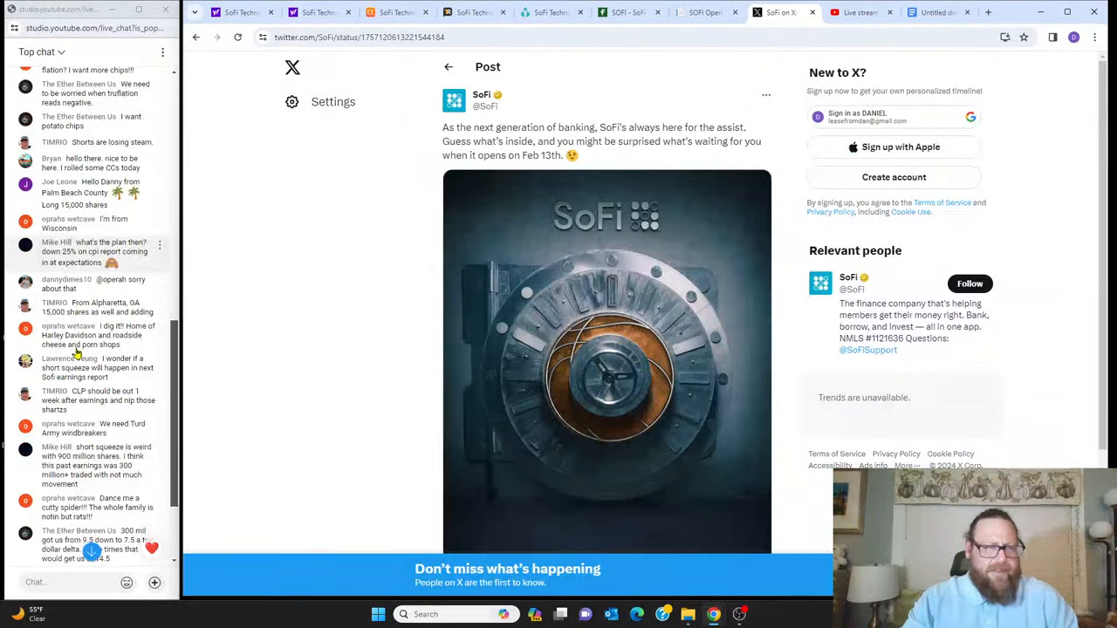
pyautogui.scroll(-3)
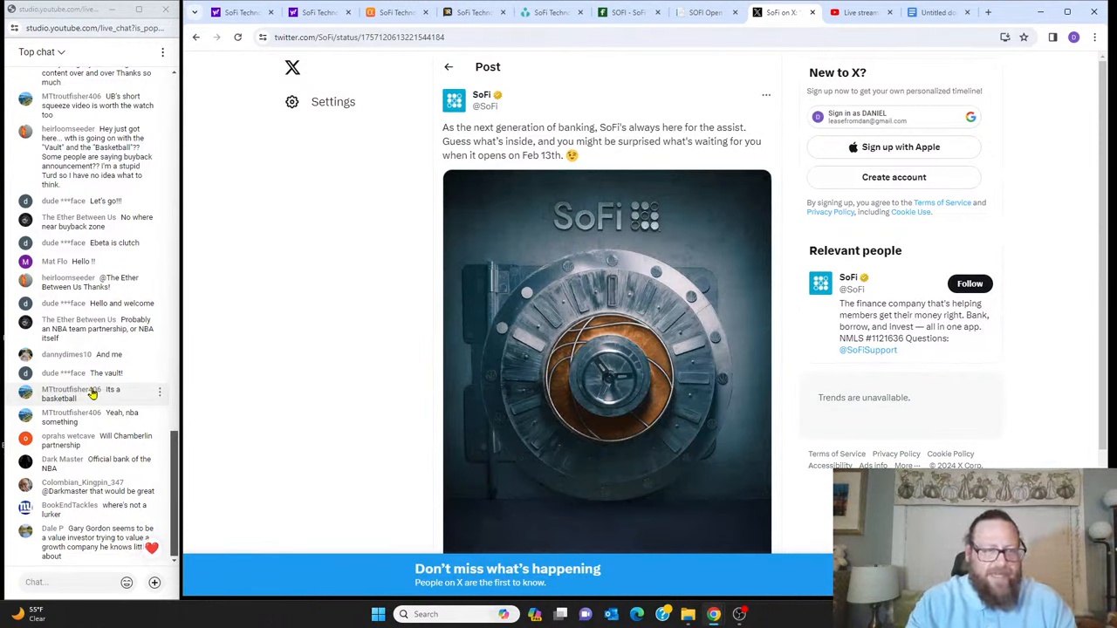
pyautogui.scroll(-3)
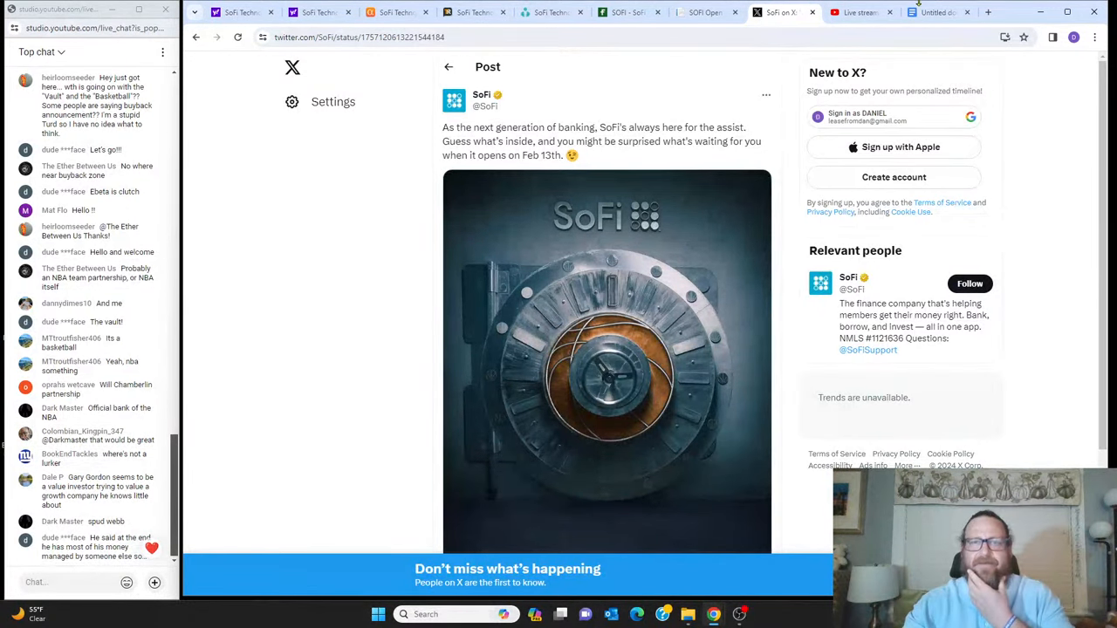
pyautogui.click(939, 13)
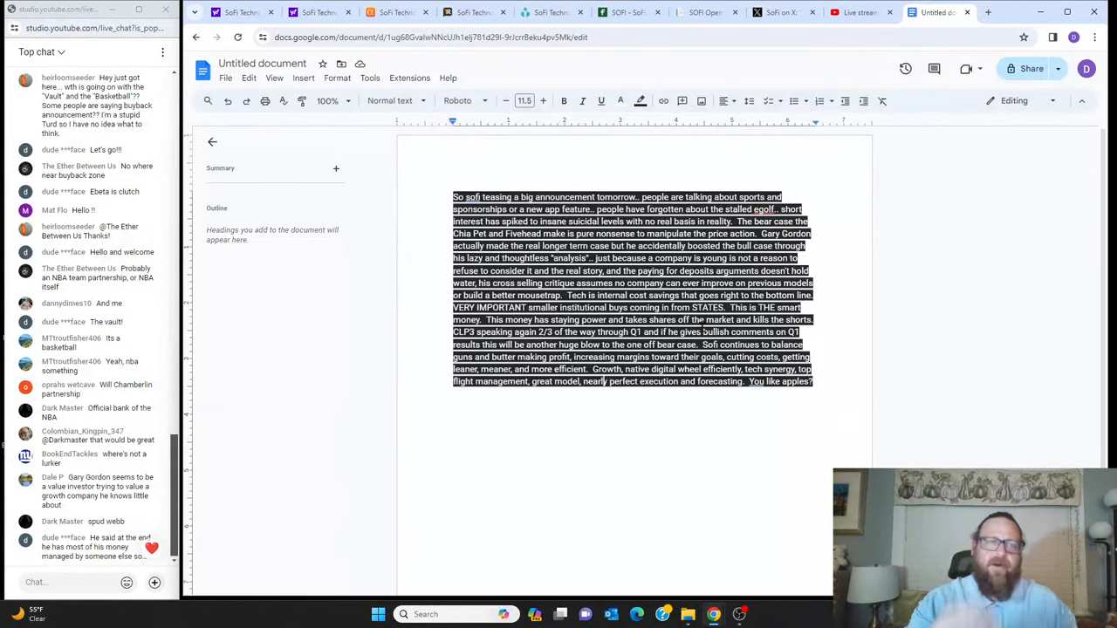
pyautogui.moveTo(243, 13)
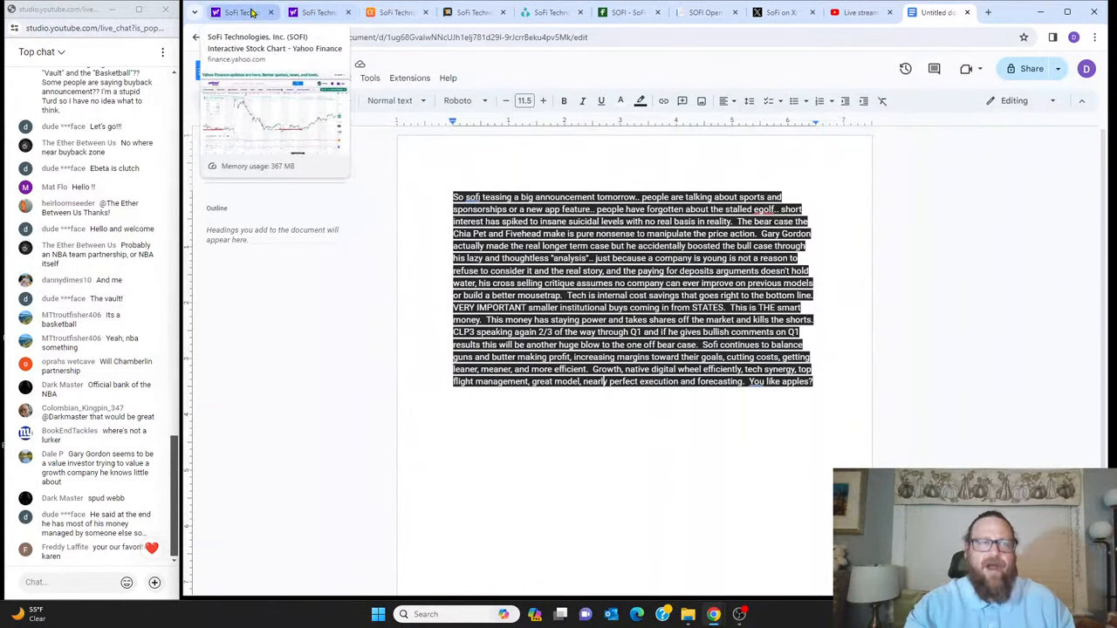
# - Switch from the notes to the Yahoo Finance SOFI chart
pyautogui.click(240, 12)
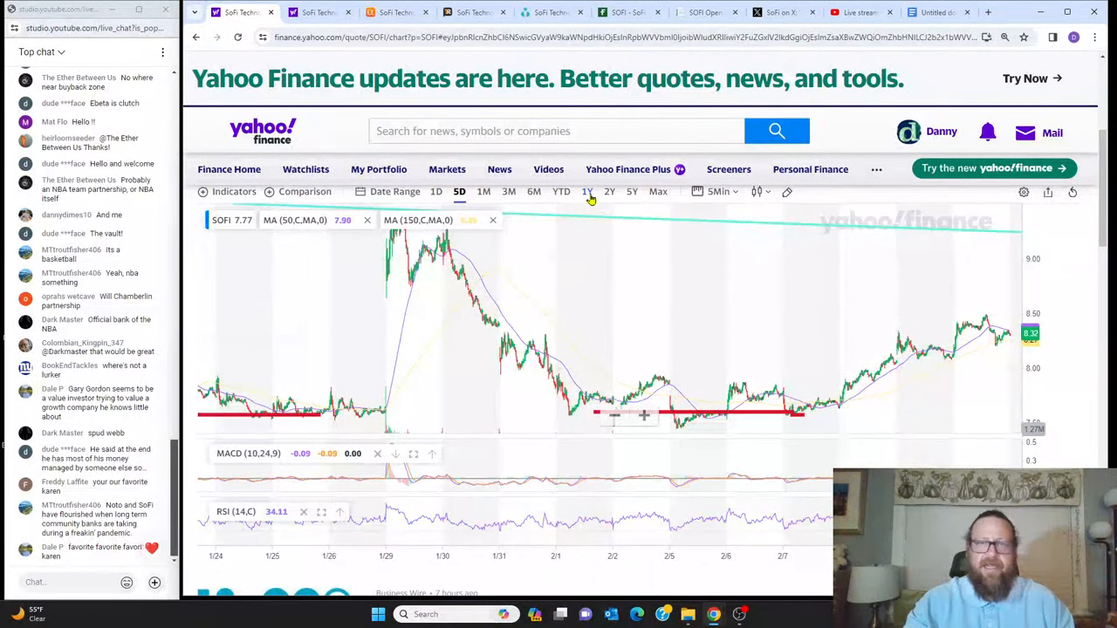
# - Set the SOFI chart to a 1Y range showing the drawn channel lines
pyautogui.click(587, 190)
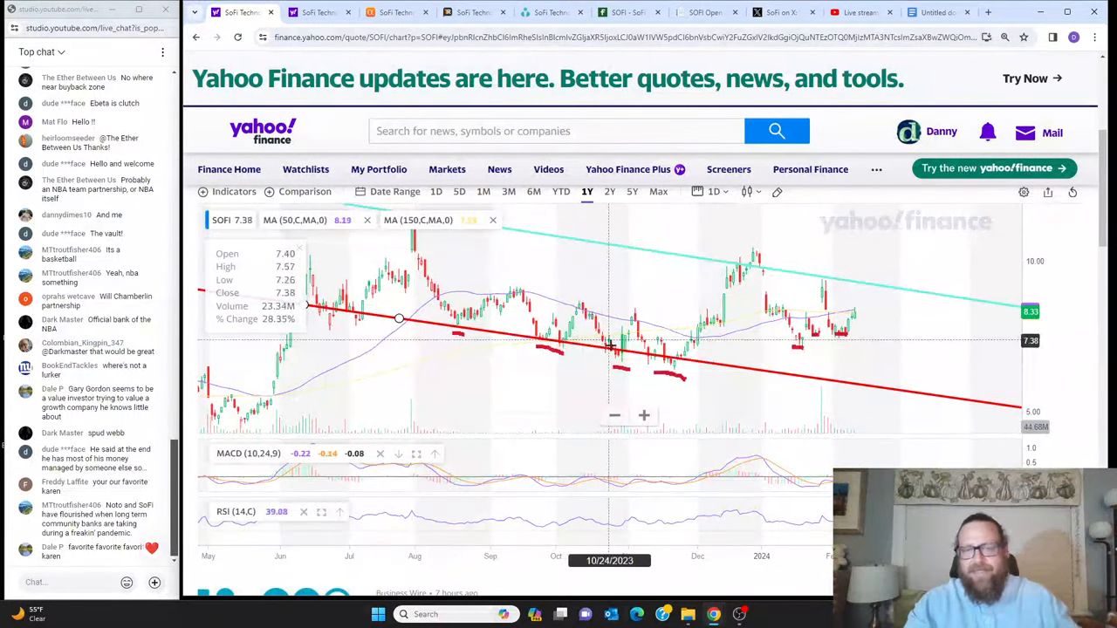
pyautogui.moveTo(684, 356)
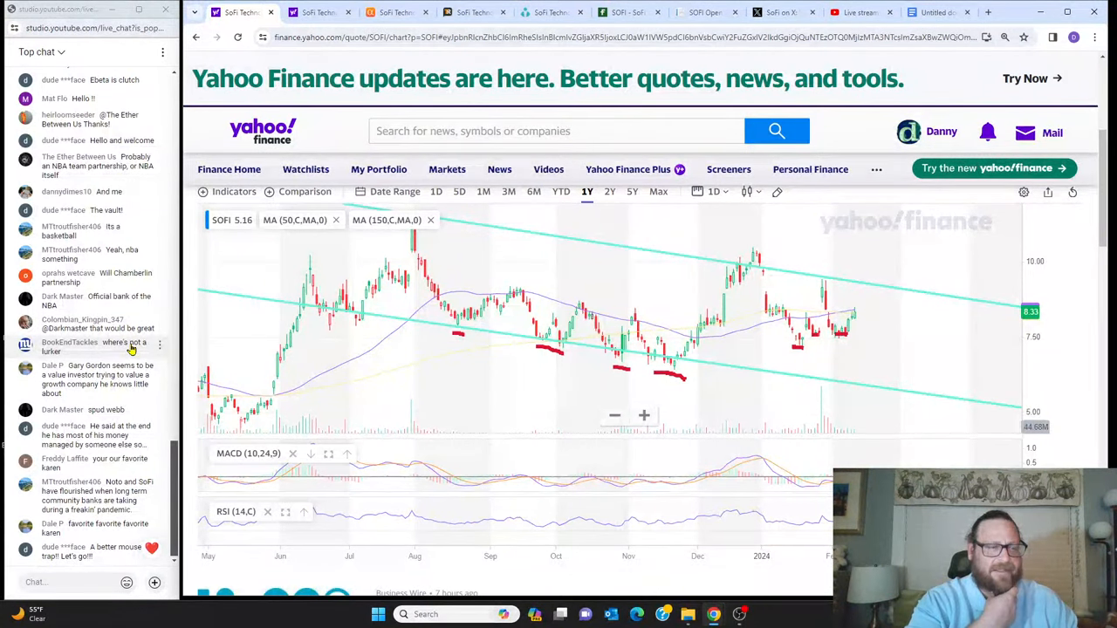
pyautogui.scroll(-3)
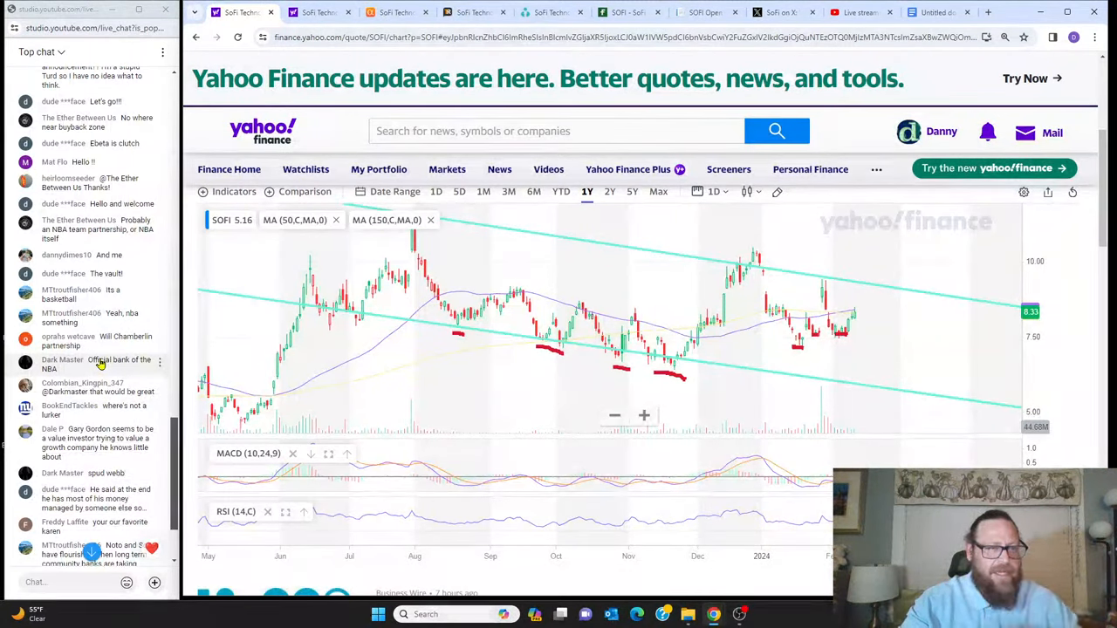
pyautogui.scroll(-3)
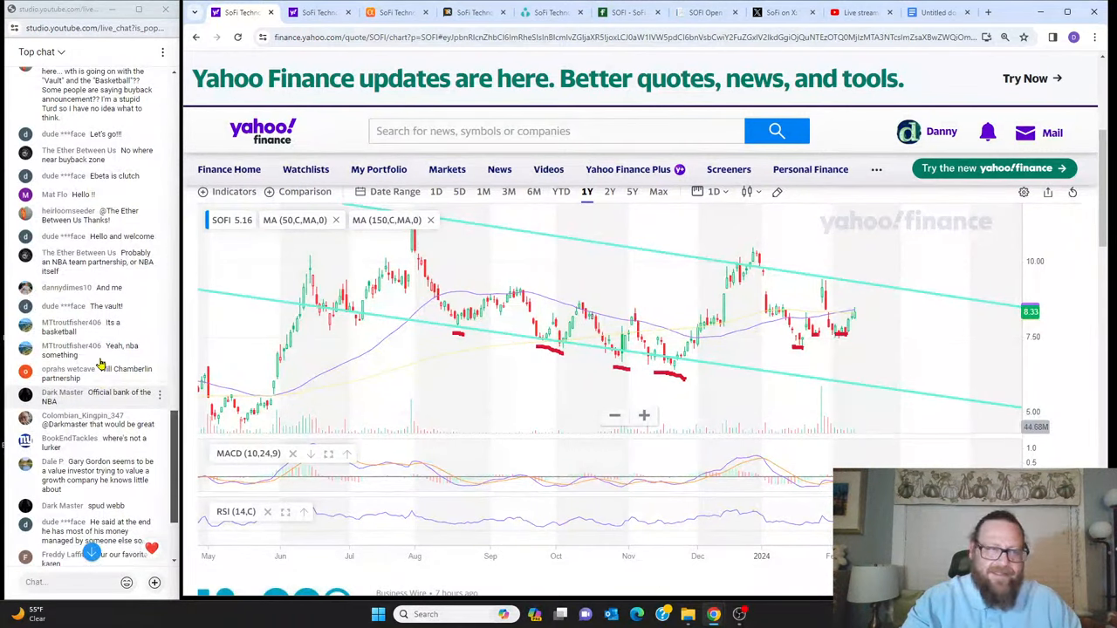
pyautogui.scroll(-3)
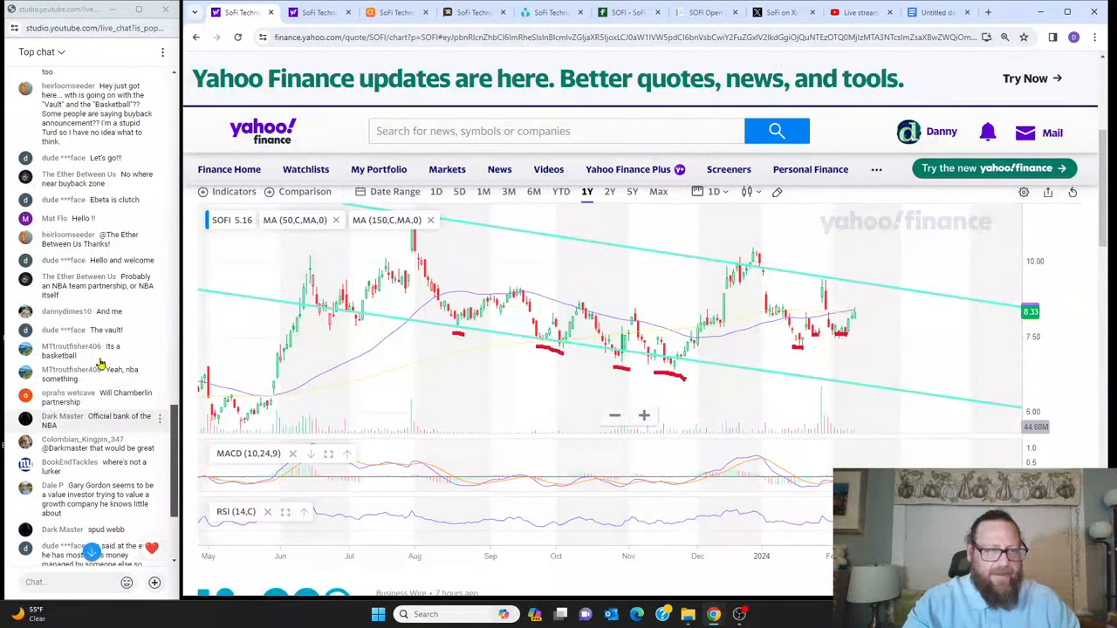
pyautogui.scroll(-3)
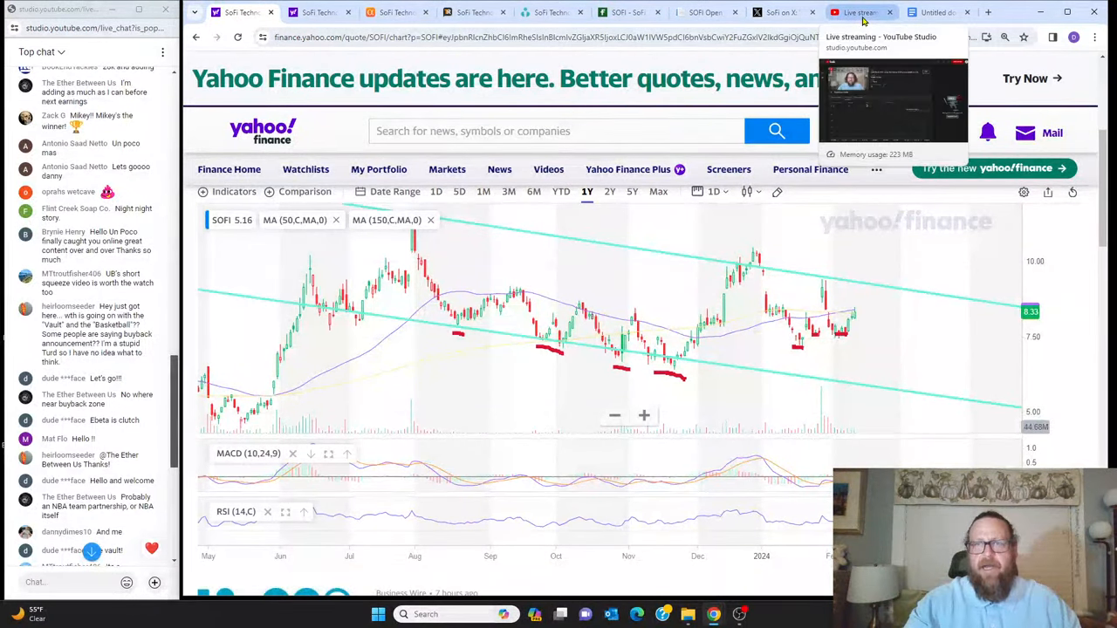
# - Return to YouTube Studio after a glance at the X post and start ending the livestream
pyautogui.click(859, 12)
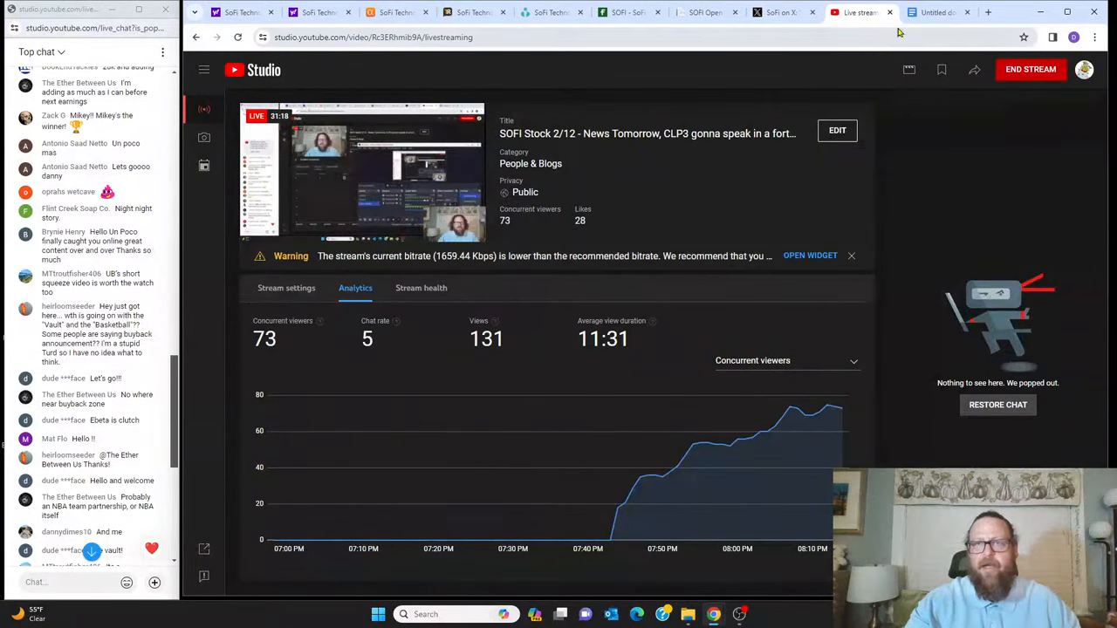
pyautogui.click(777, 12)
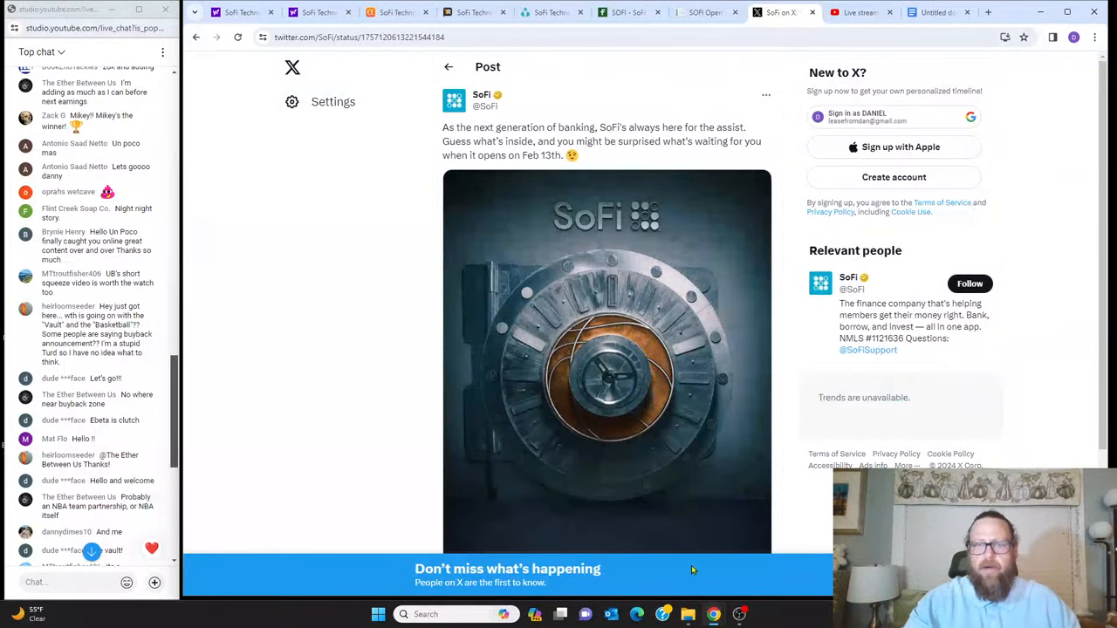
pyautogui.moveTo(858, 12)
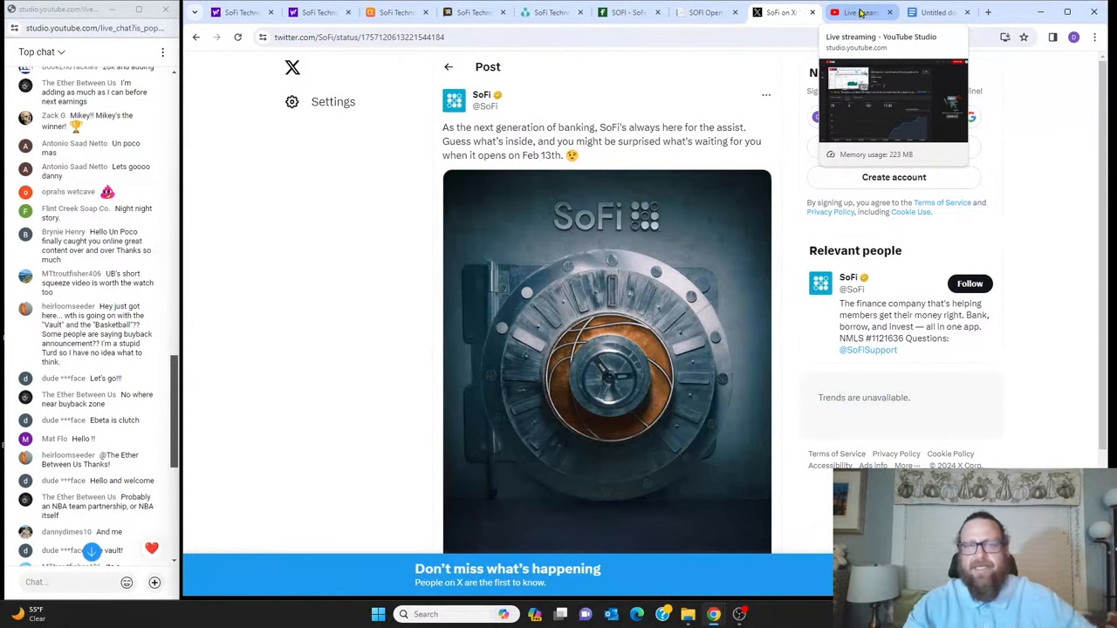
pyautogui.click(859, 12)
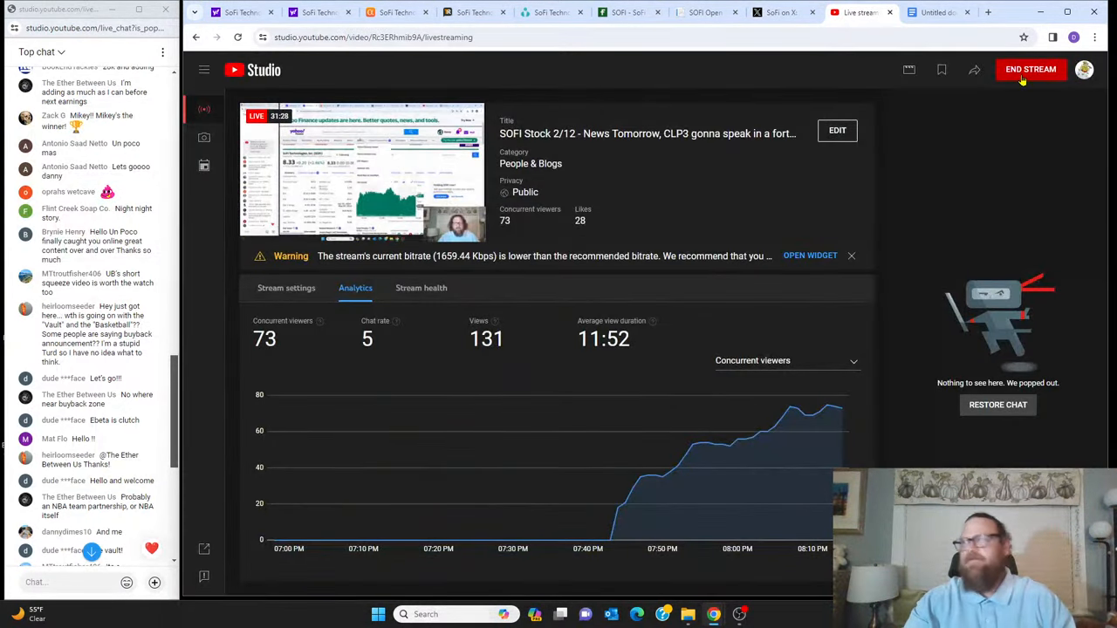
pyautogui.click(1029, 70)
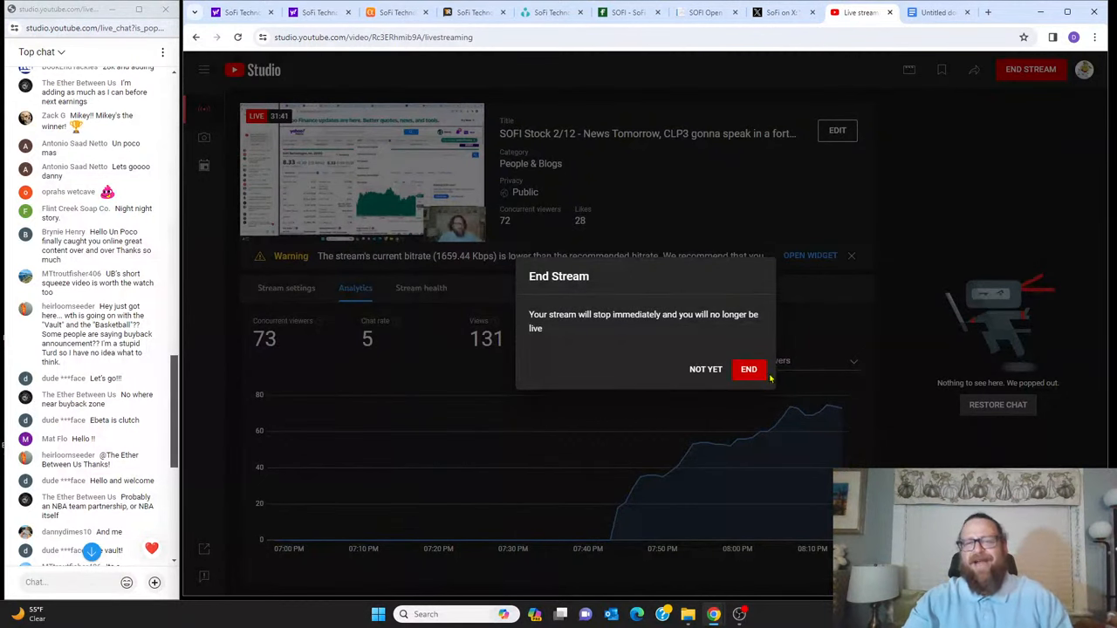